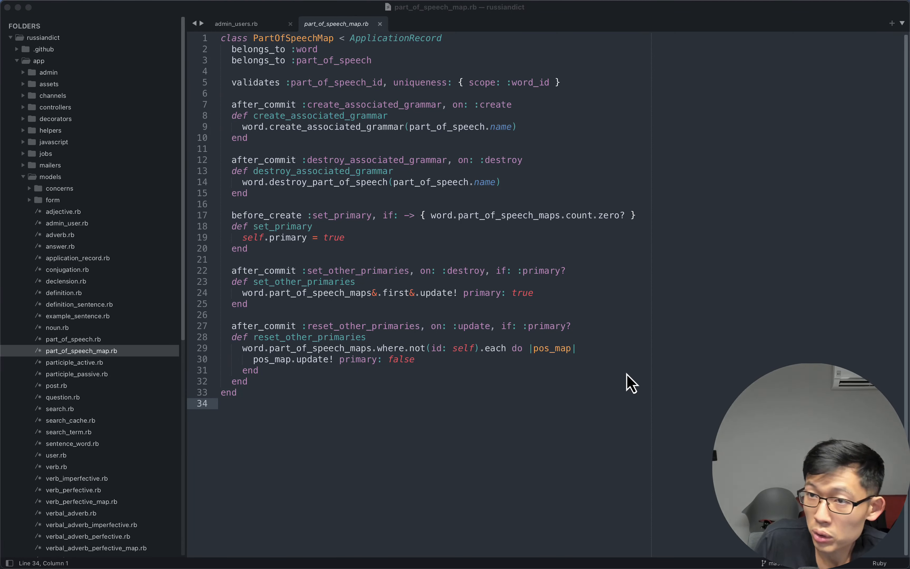
pyautogui.moveTo(479, 390)
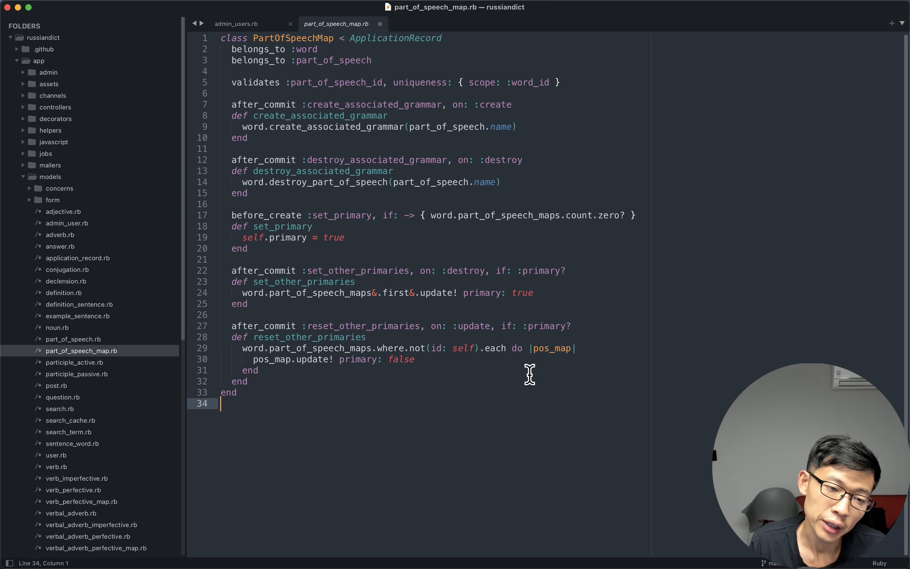
# Leave the PartOfSpeechMap model in Sublime Text and bring up the macOS app launcher.
pyautogui.click(555, 348)
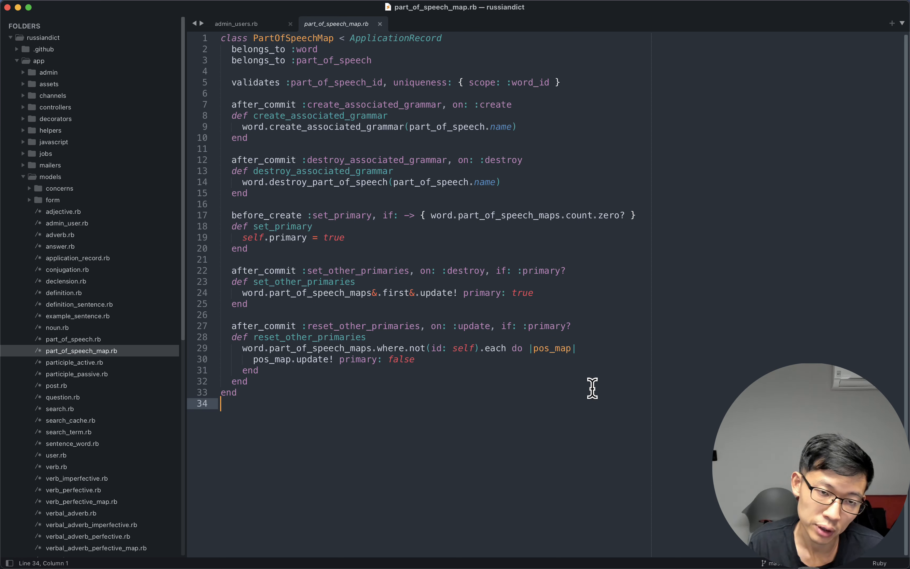
pyautogui.press('cmd+p')
pyautogui.write('visual')
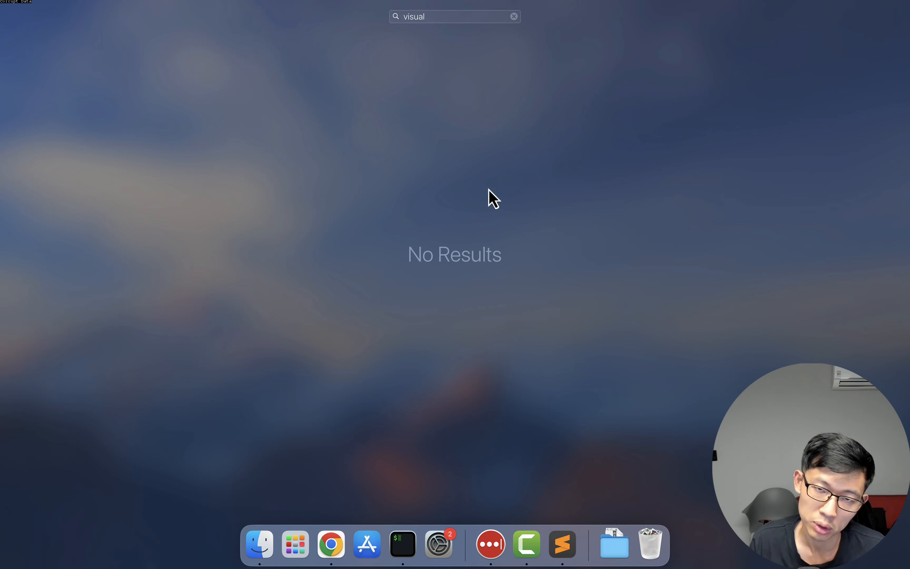
pyautogui.moveTo(447, 204)
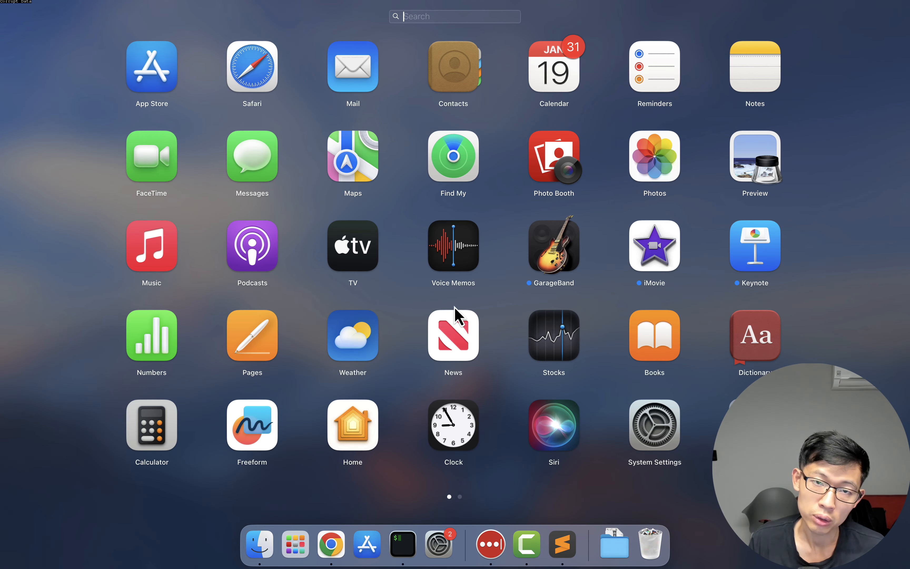
# Dismiss the launcher, expand the helpers folder and open meta_tags_helper.rb in Sublime Text.
pyautogui.click(561, 544)
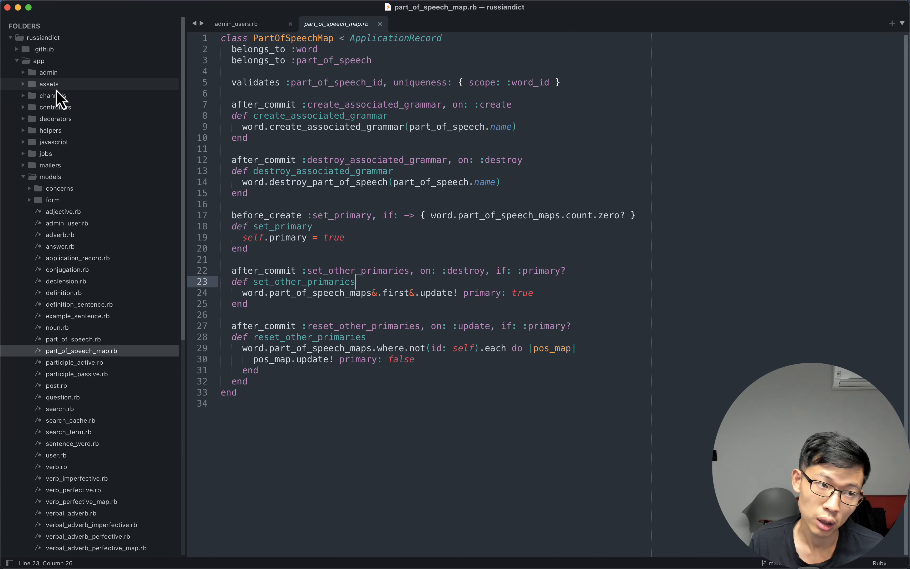
pyautogui.click(51, 95)
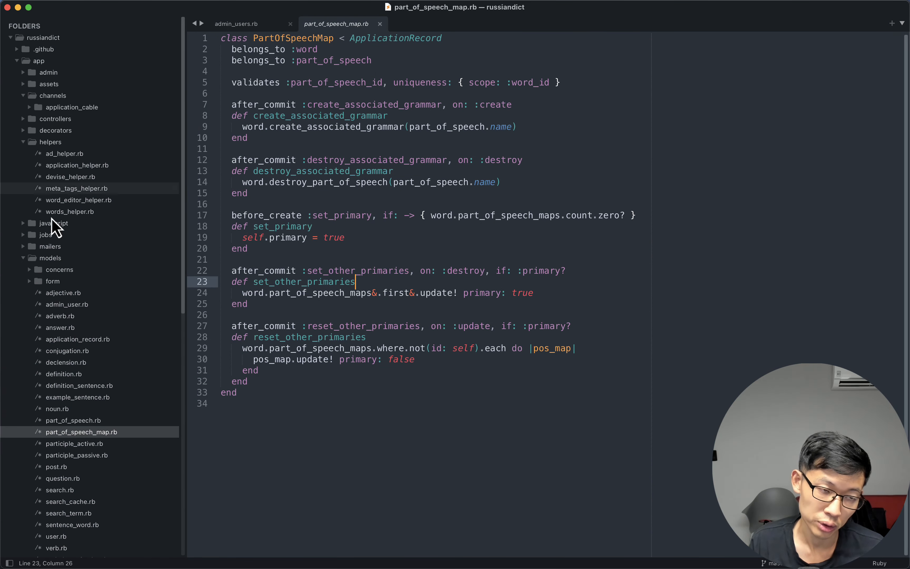
pyautogui.click(77, 188)
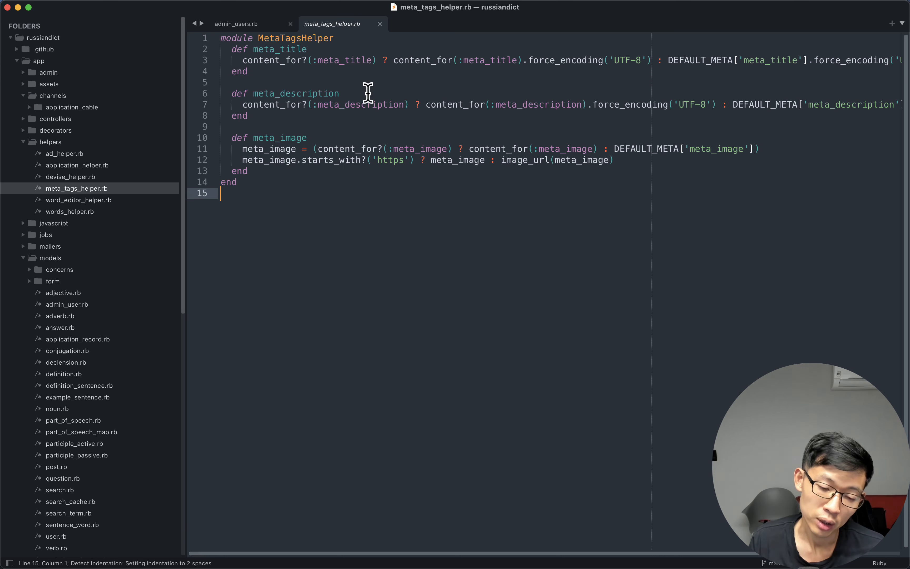
pyautogui.press('cmd+p')
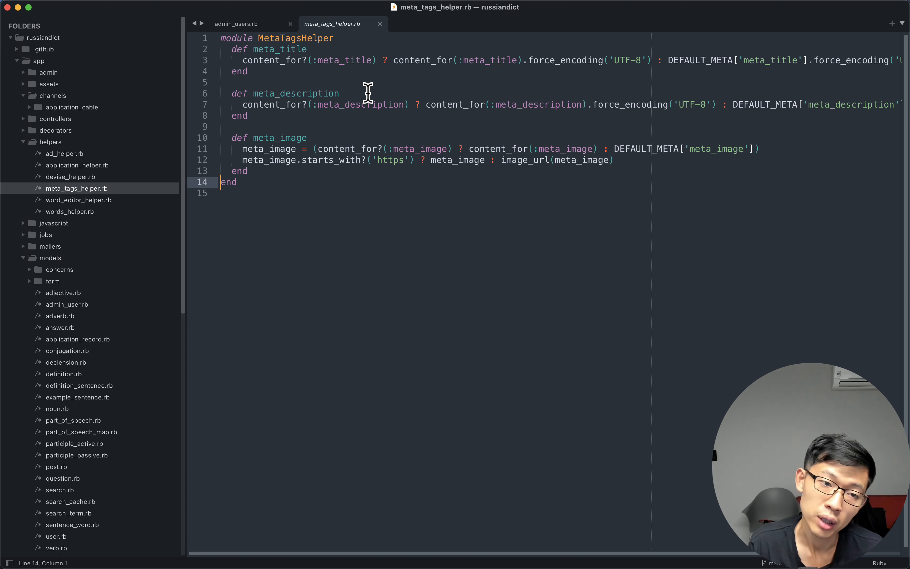
# Fuzzy-find 'user' in Sublime Text's file finder and open app/models/user.rb.
pyautogui.press('cmd+p')
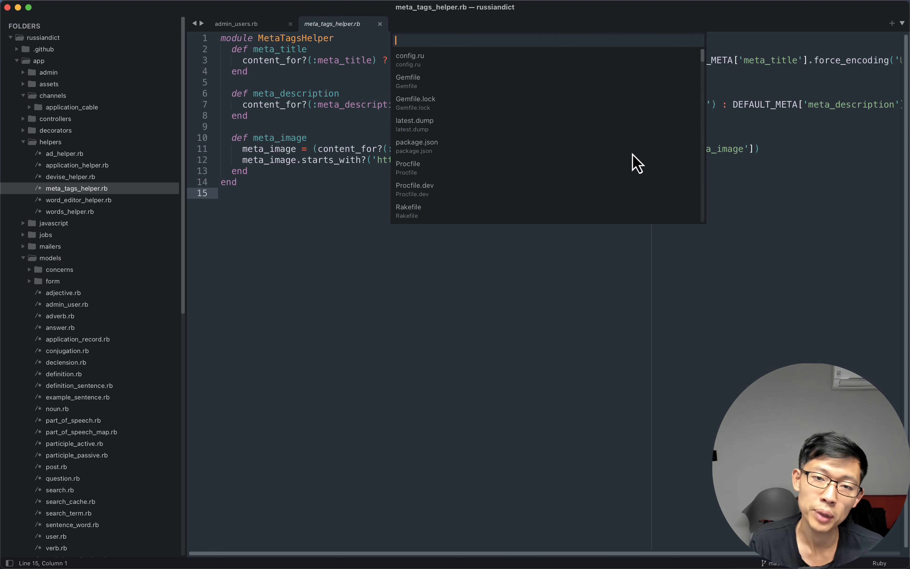
pyautogui.write('user.rb')
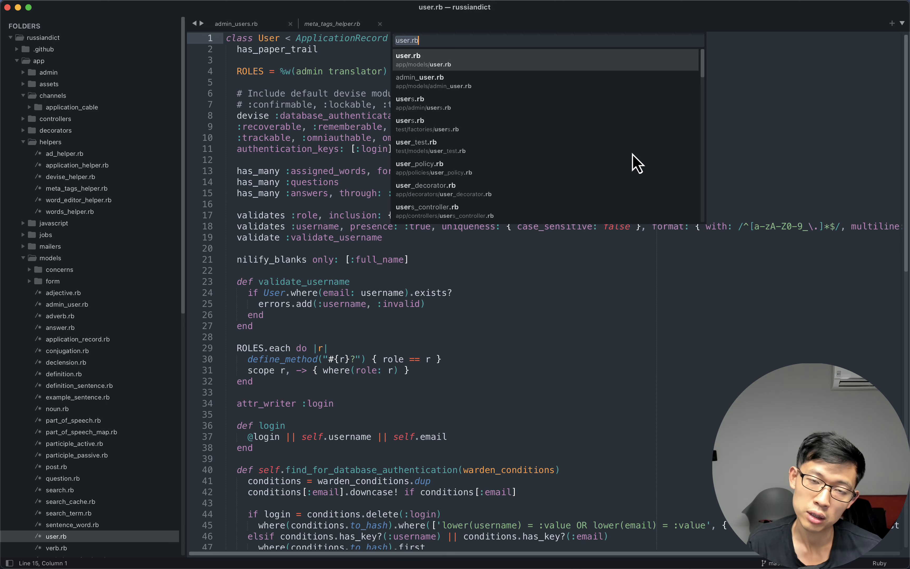
pyautogui.press('backspace')
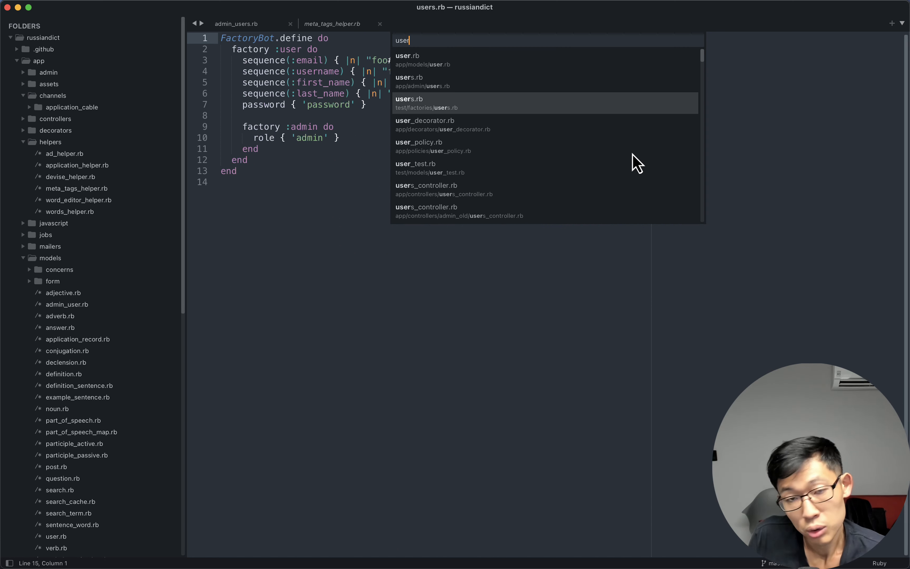
pyautogui.moveTo(415, 70)
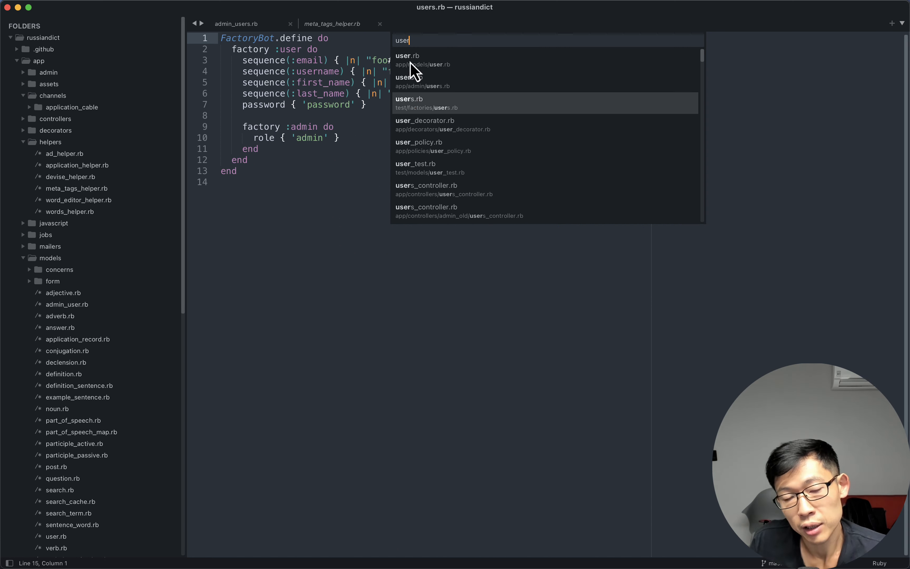
pyautogui.click(408, 55)
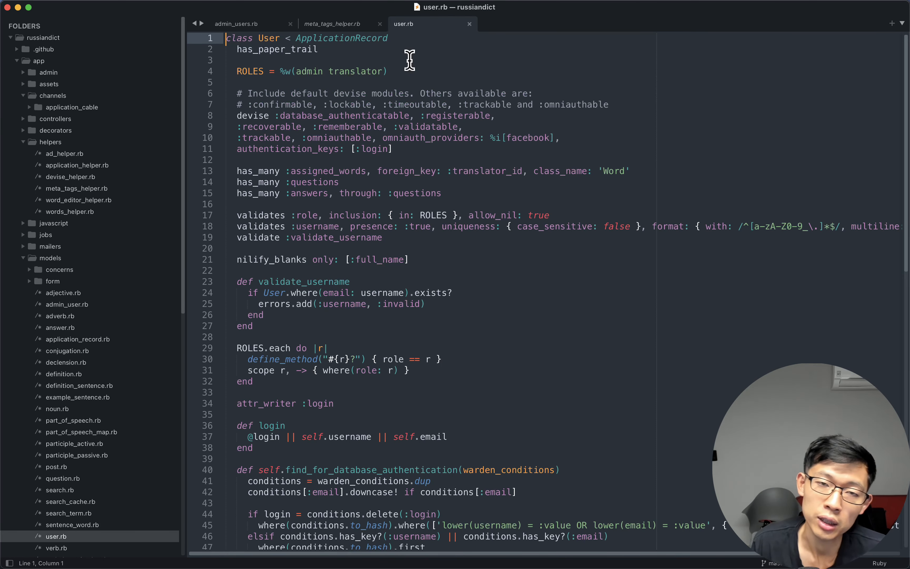
pyautogui.click(608, 331)
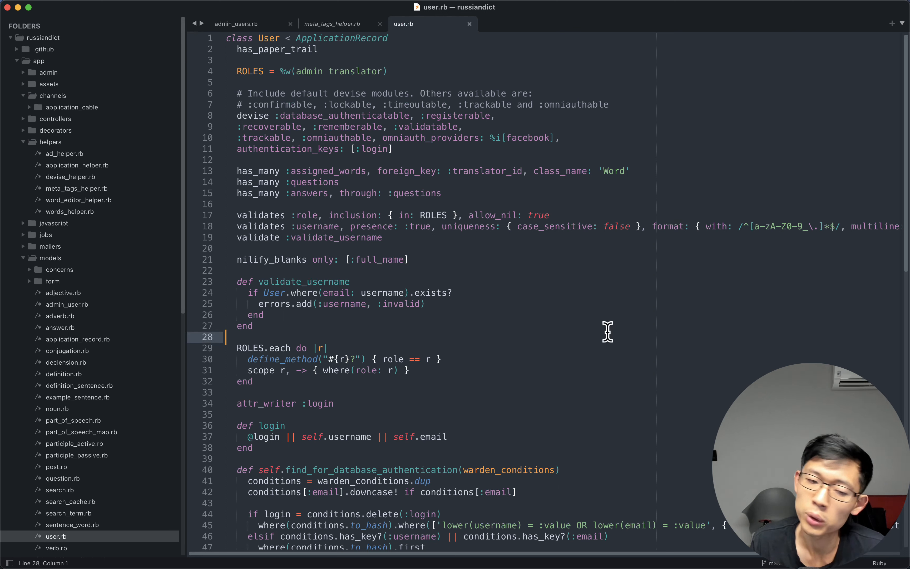
pyautogui.click(263, 314)
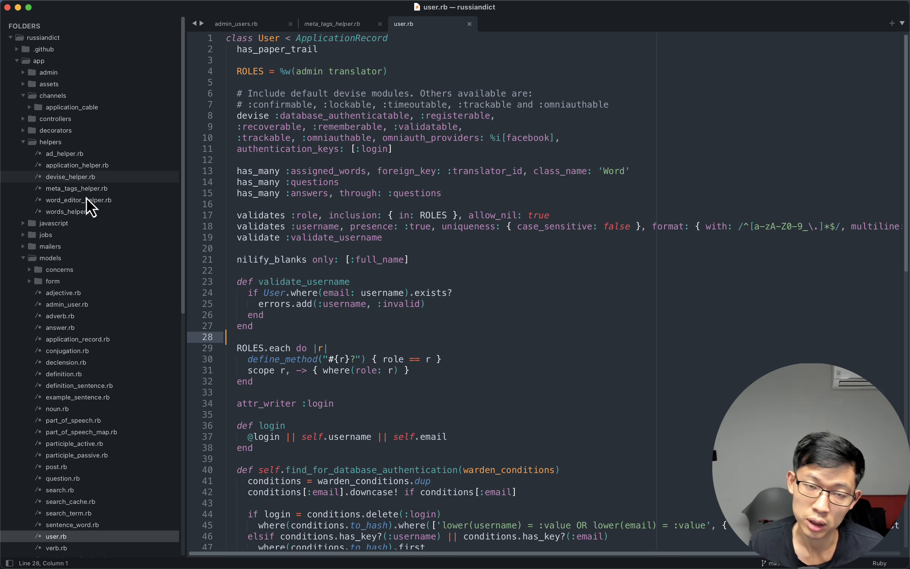
pyautogui.click(415, 358)
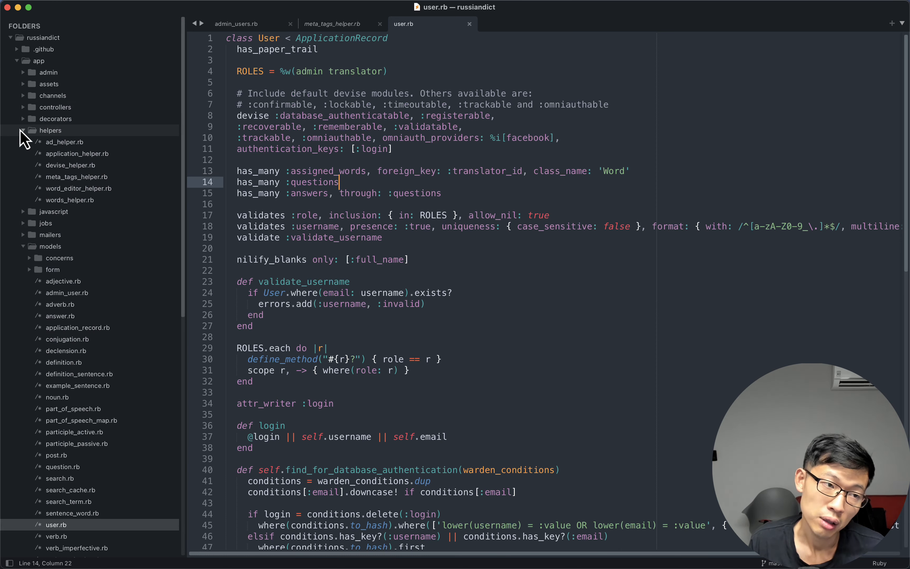
pyautogui.click(19, 130)
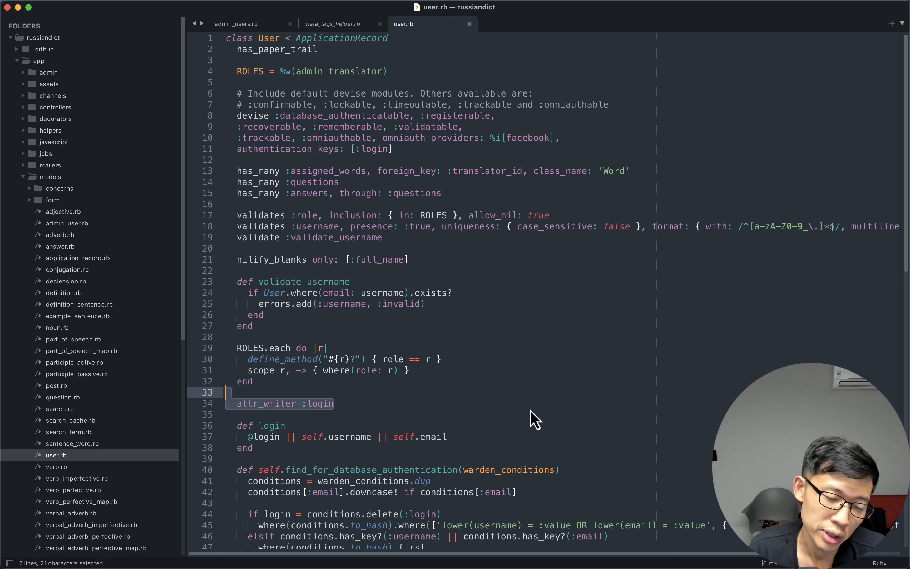
pyautogui.click(336, 292)
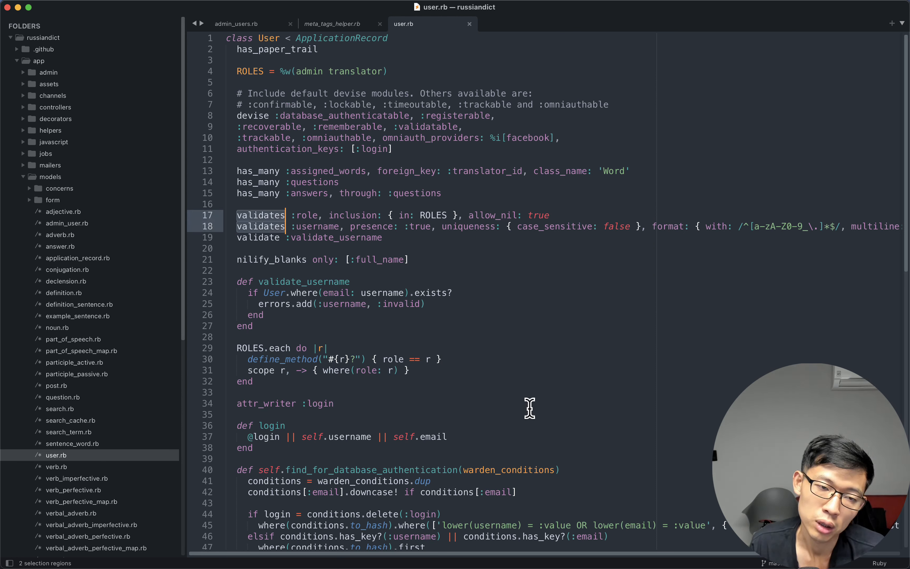
pyautogui.write('asodifja')
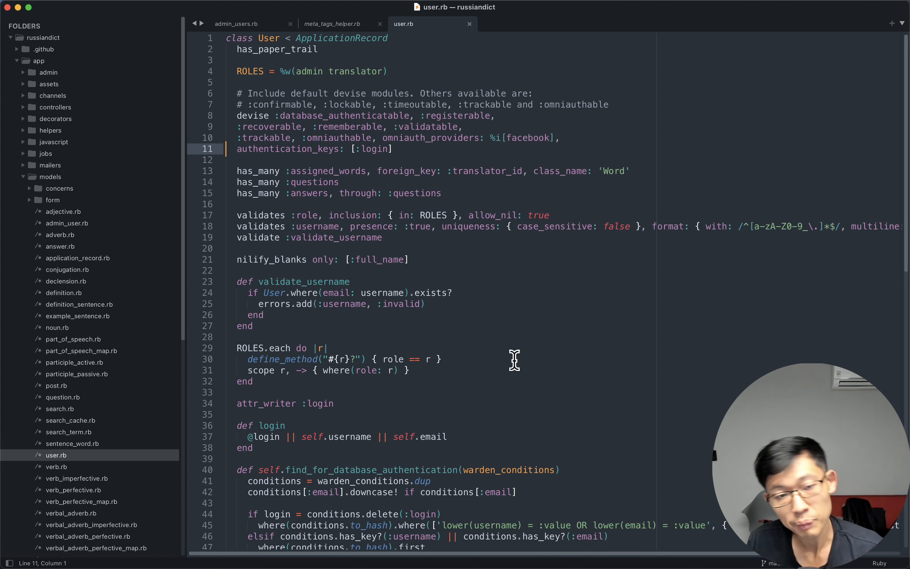
pyautogui.click(440, 358)
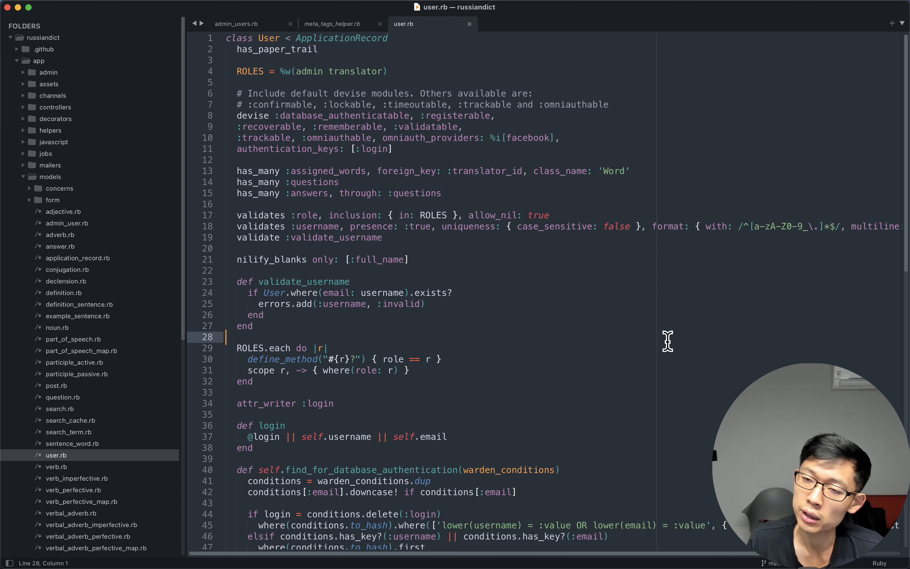
pyautogui.moveTo(656, 308)
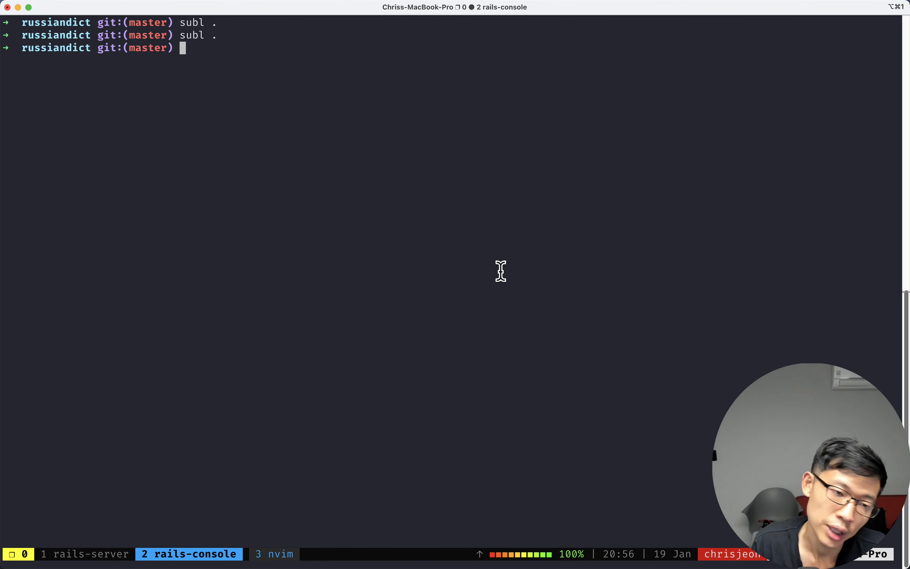
pyautogui.moveTo(381, 388)
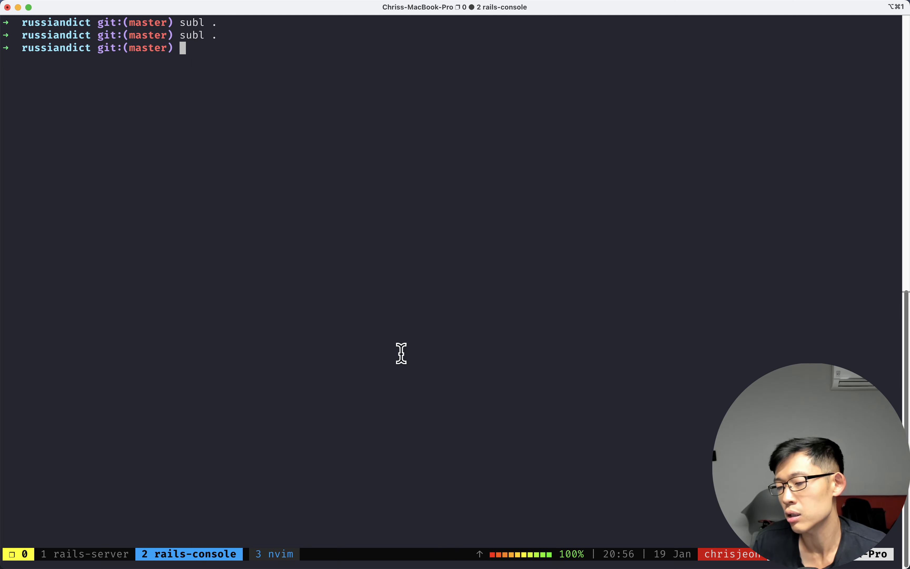
pyautogui.moveTo(267, 333)
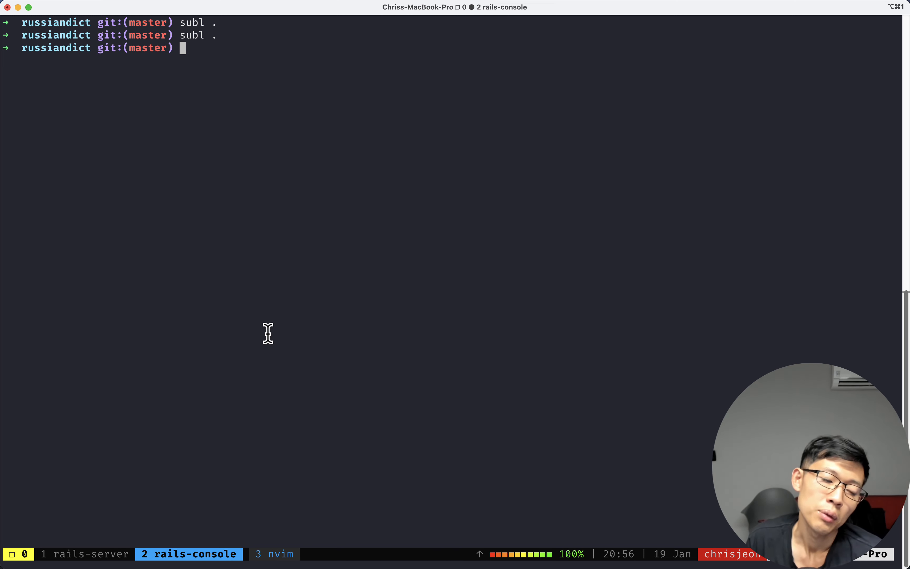
pyautogui.click(84, 552)
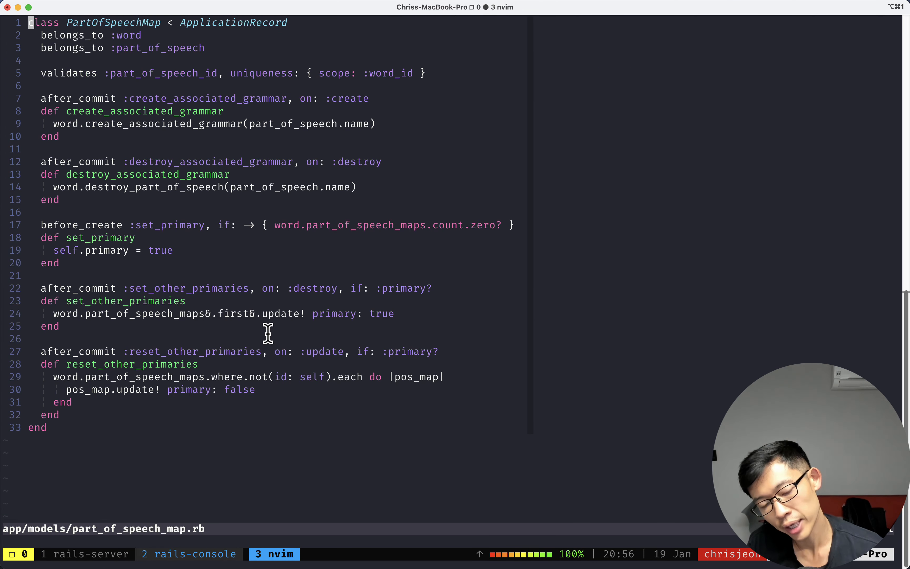
# Search /before_create to jump to the callback on line 17 of part_of_speech_map.rb.
pyautogui.write('/before_')
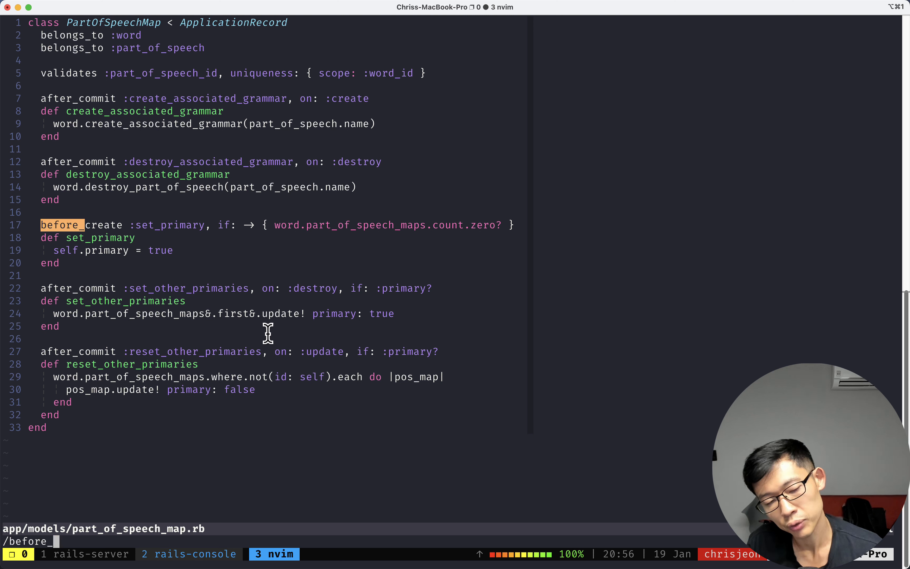
pyautogui.write('create')
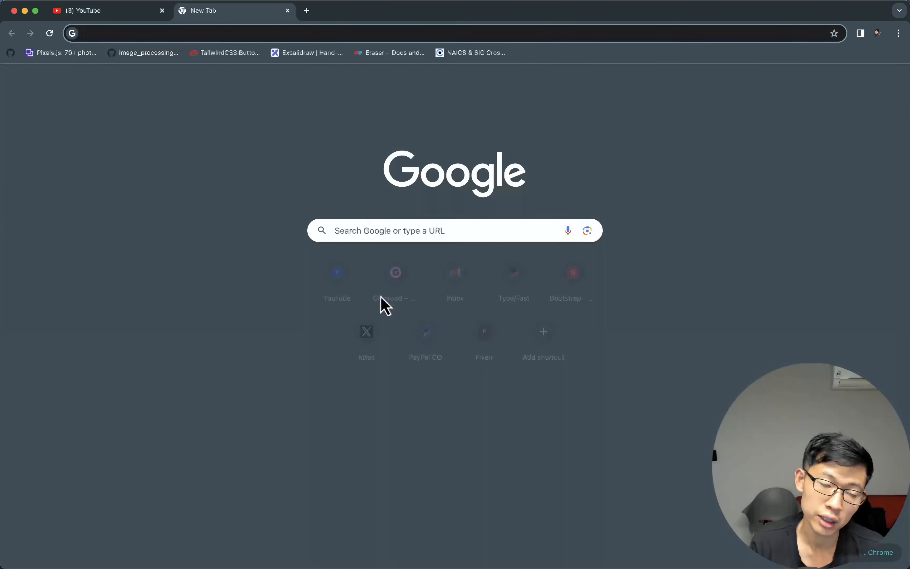
# Search for the ctrlp vim plugin and open the maintained ctrlpvim/ctrlp.vim fork.
pyautogui.write('ctrl p')
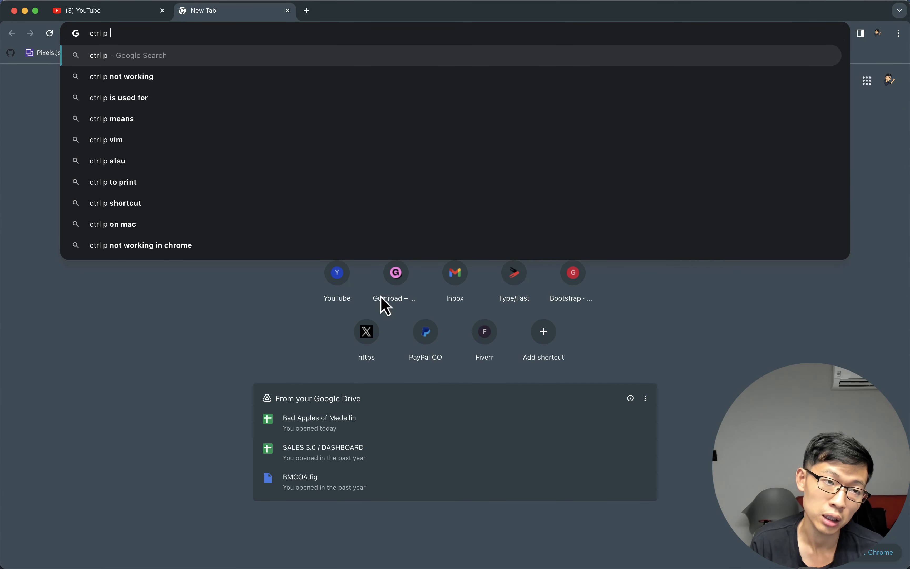
pyautogui.write('vim plu')
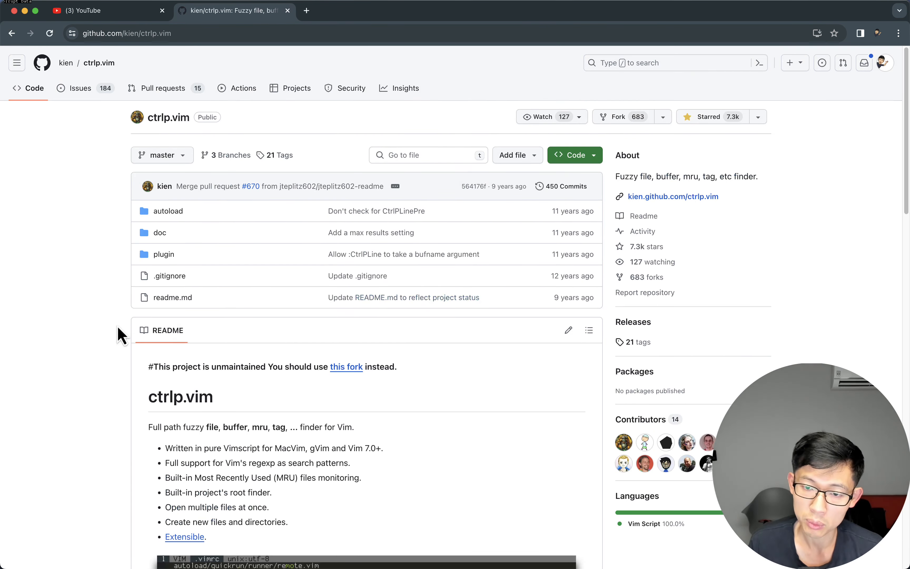
pyautogui.moveTo(334, 369)
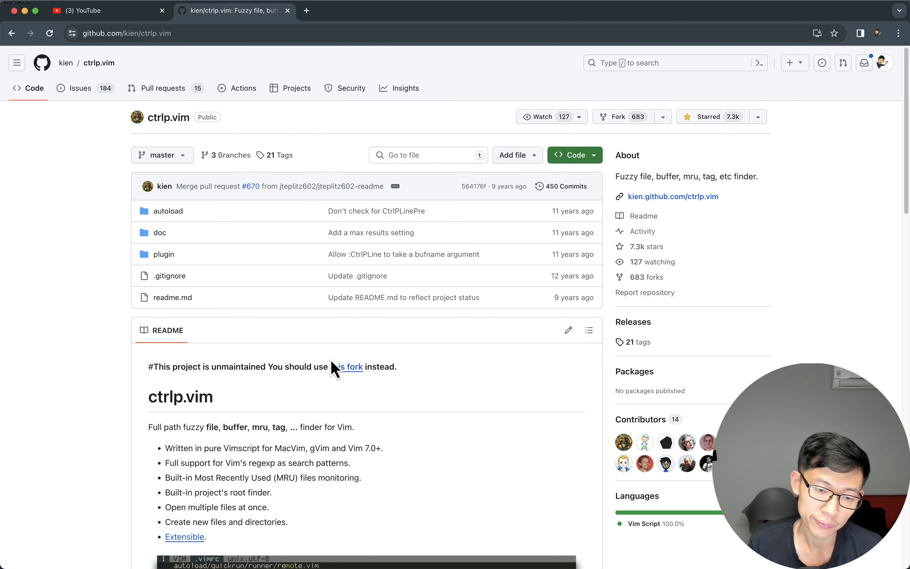
pyautogui.click(347, 367)
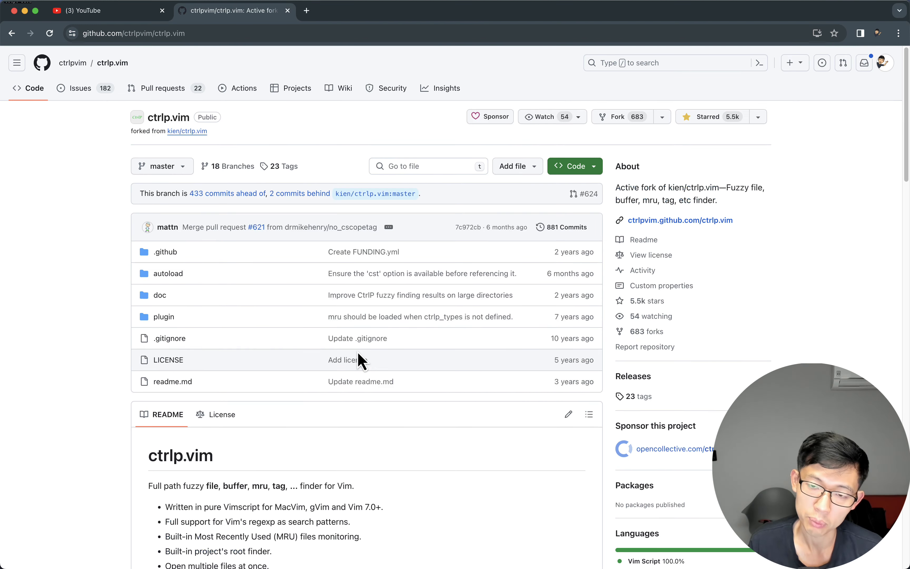
# Read the fork's Install and Basic Usage notes, then start a 'vim fuzzy' search.
pyautogui.scroll(-3)
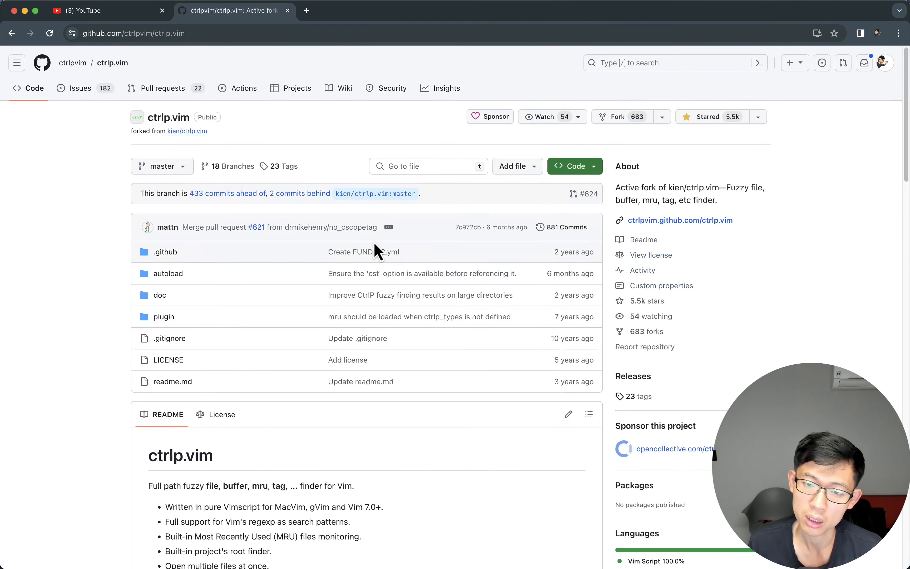
pyautogui.scroll(-3)
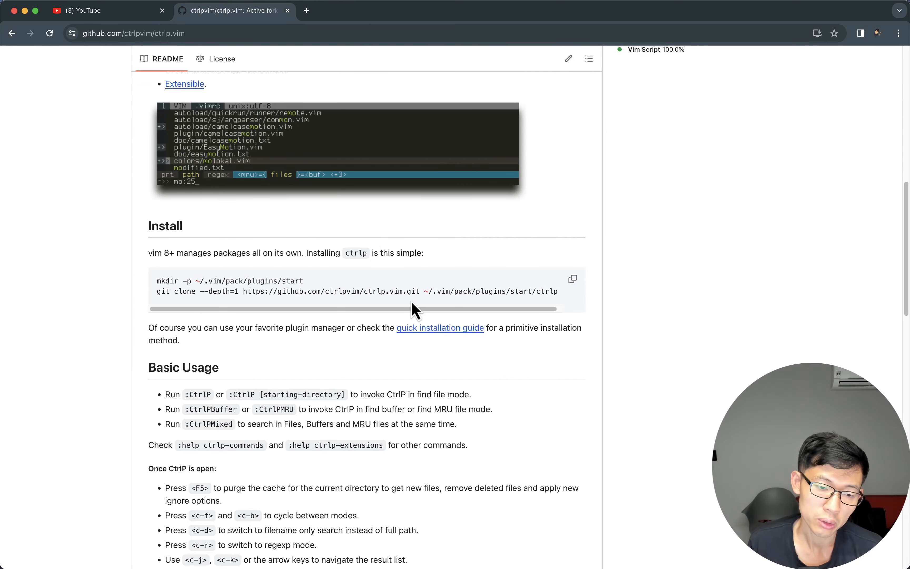
pyautogui.write('vim fuzzy search plugins')
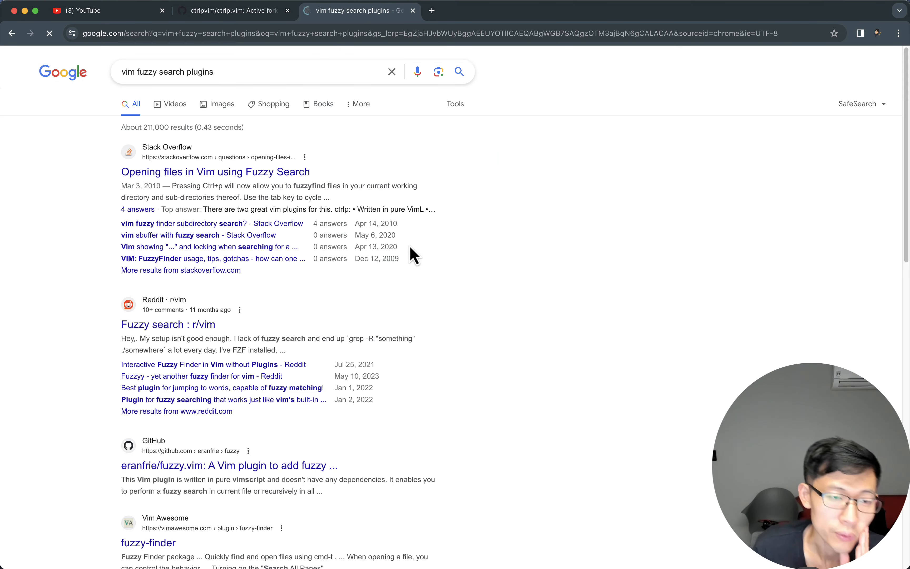
# Open the r/vim fuzzy search discussion from the Google results.
pyautogui.click(167, 324)
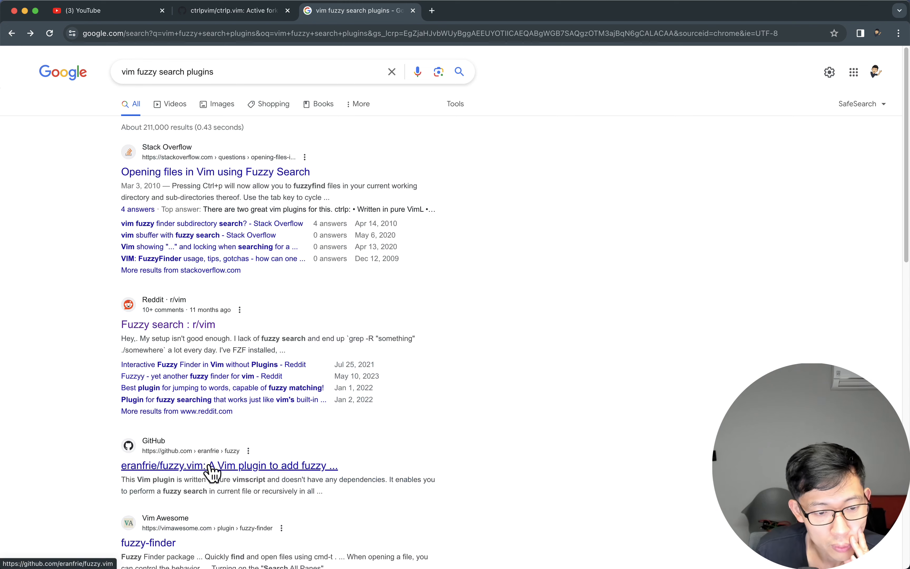
# Open fuzzy.vim in another tab and the fzf.vim link in a new tab, reading its README.
pyautogui.click(167, 324)
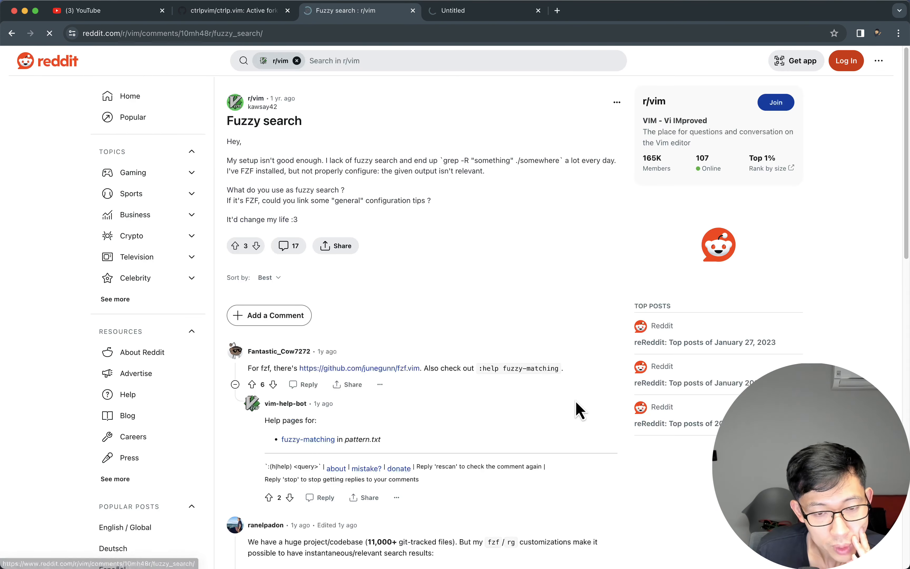
pyautogui.rightClick(351, 368)
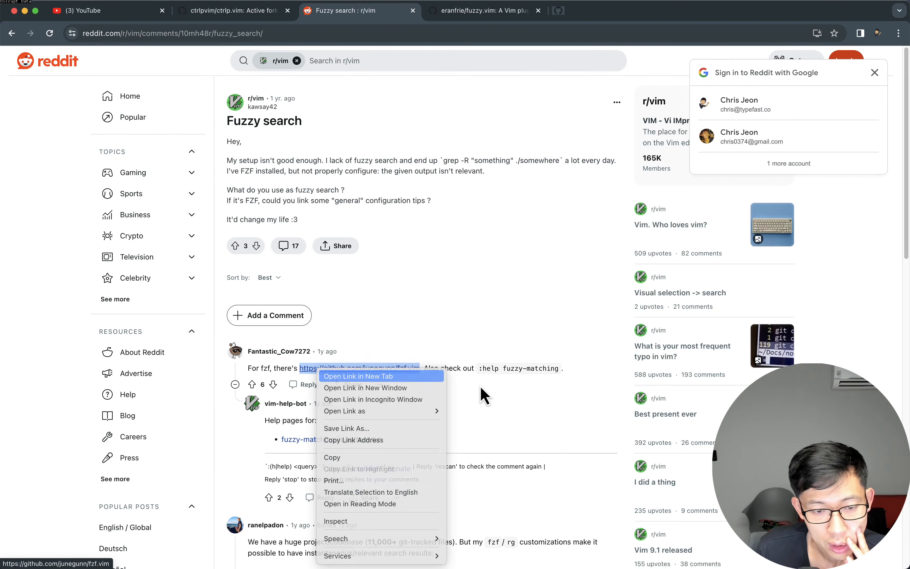
pyautogui.click(358, 376)
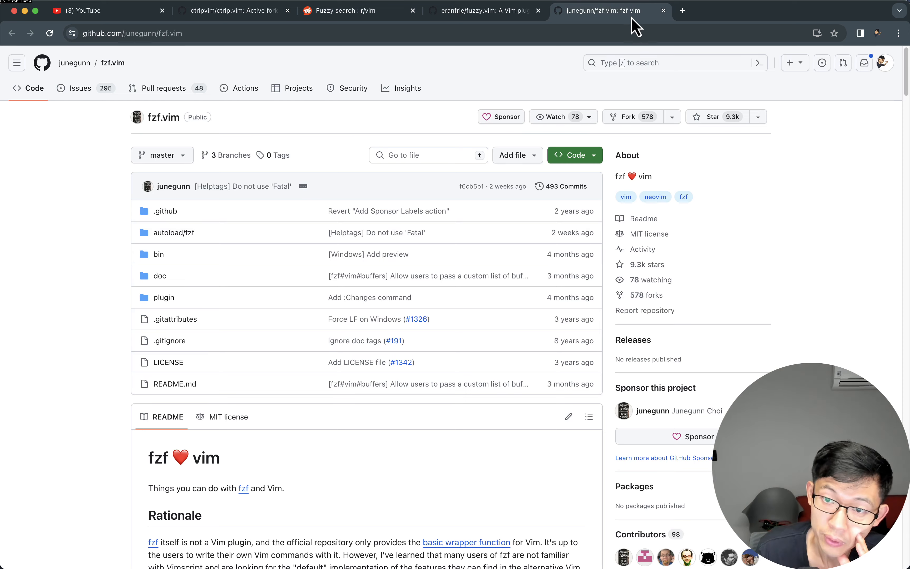
pyautogui.scroll(-3)
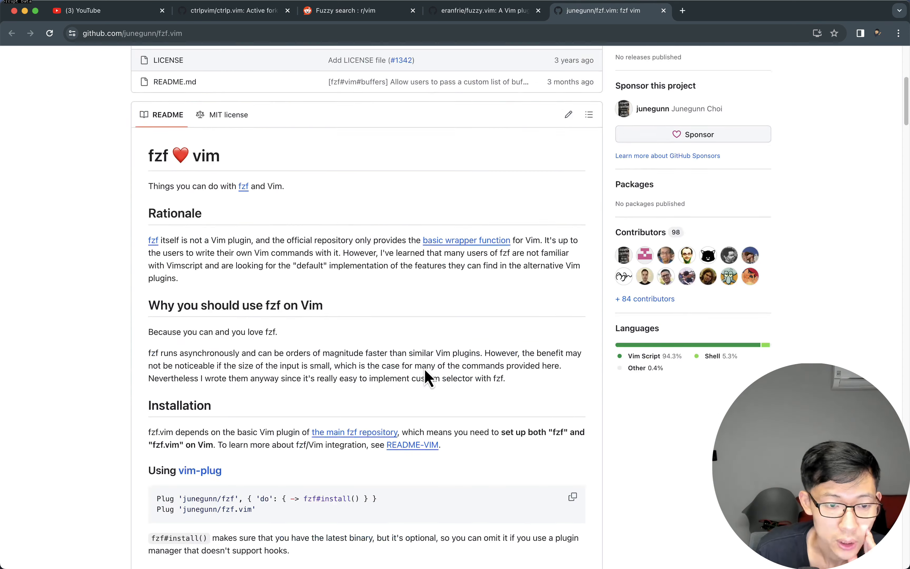
pyautogui.scroll(-3)
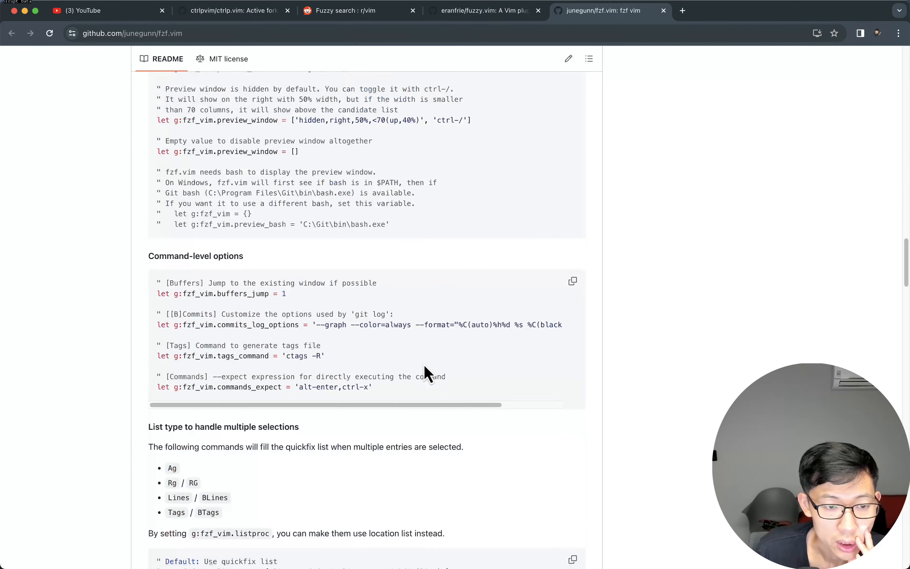
# Look through the fuzzy.vim repository page, then return to the fzf.vim repository.
pyautogui.click(486, 11)
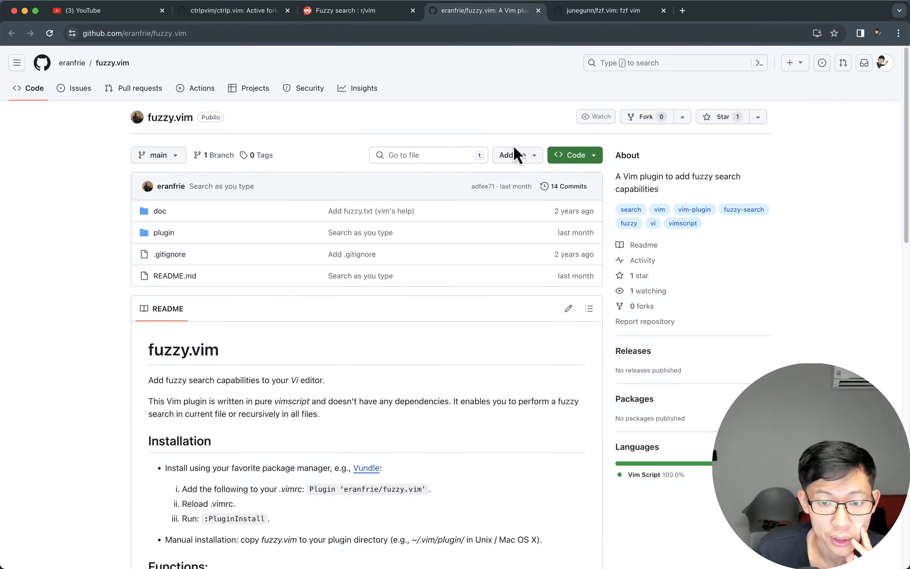
pyautogui.scroll(-3)
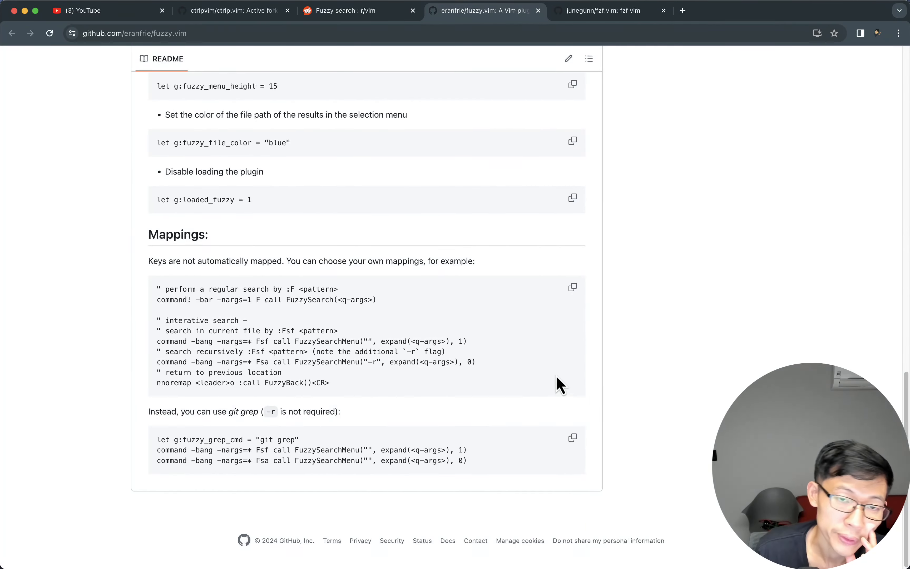
pyautogui.scroll(3)
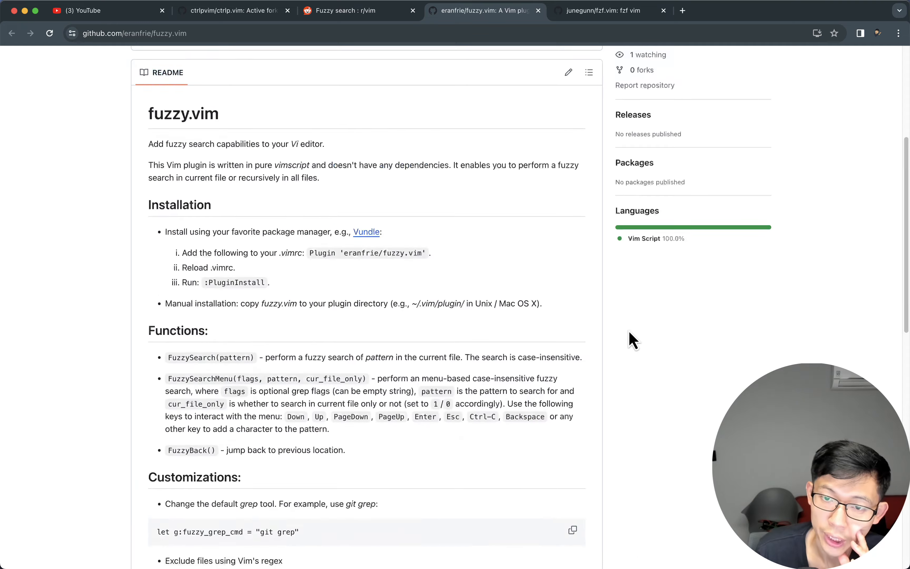
pyautogui.click(598, 10)
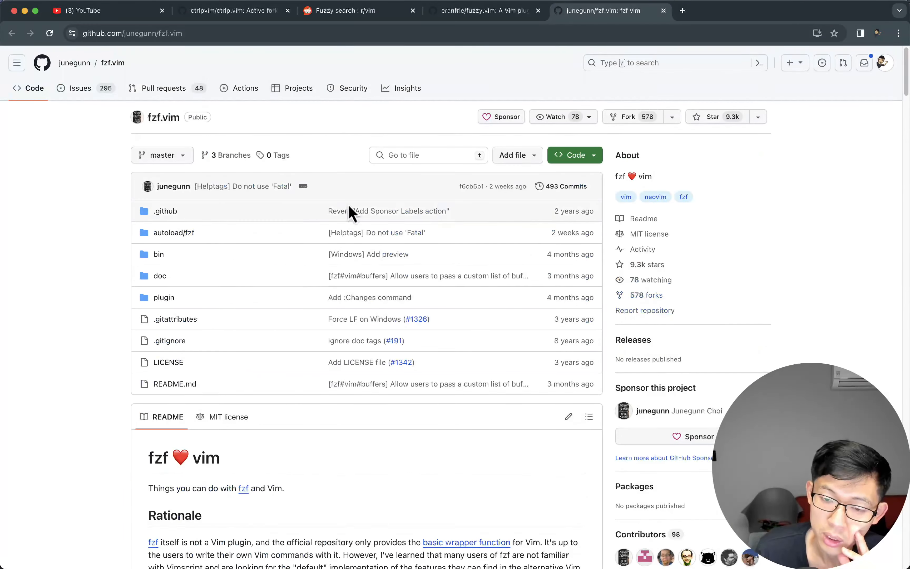
pyautogui.moveTo(769, 223)
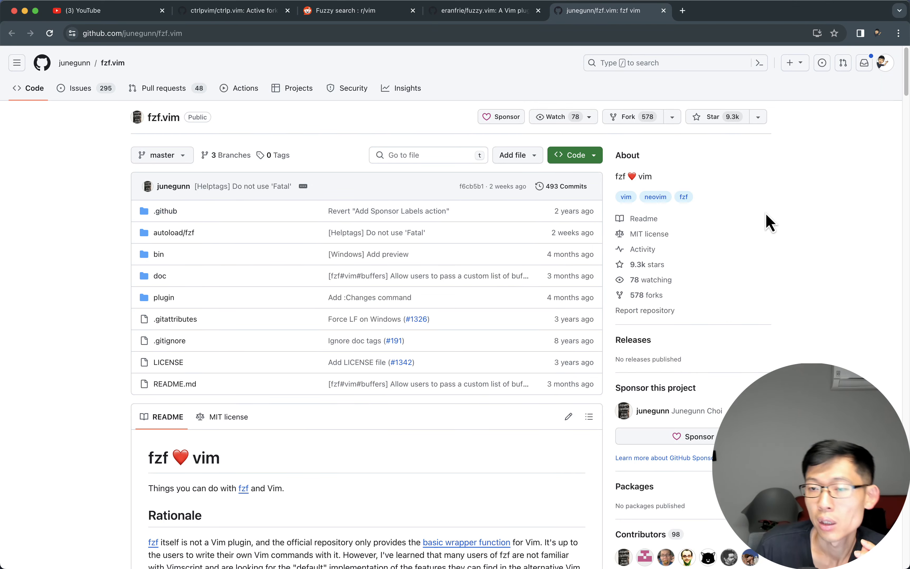
# Read the vim-clap repository README and open its Vim-Clap documentation in a new tab.
pyautogui.click(480, 11)
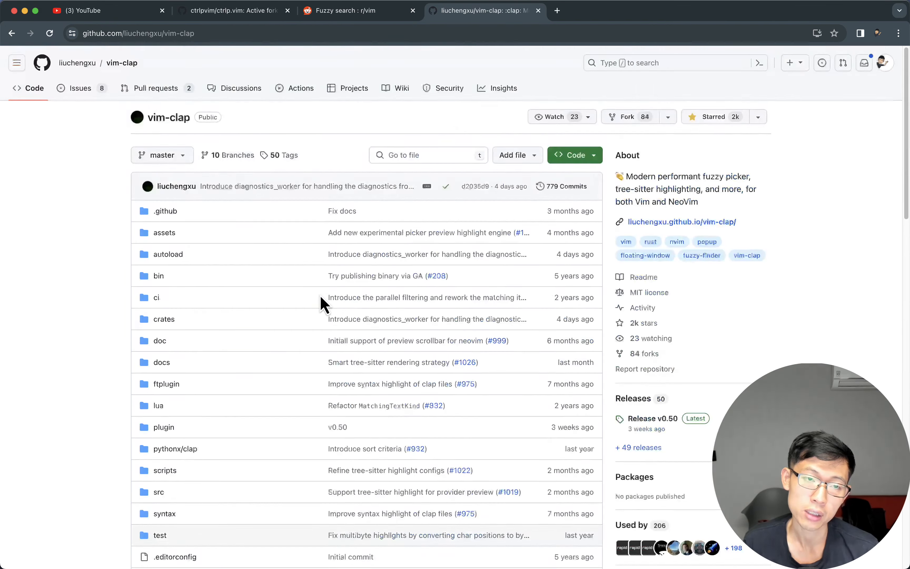
pyautogui.scroll(-3)
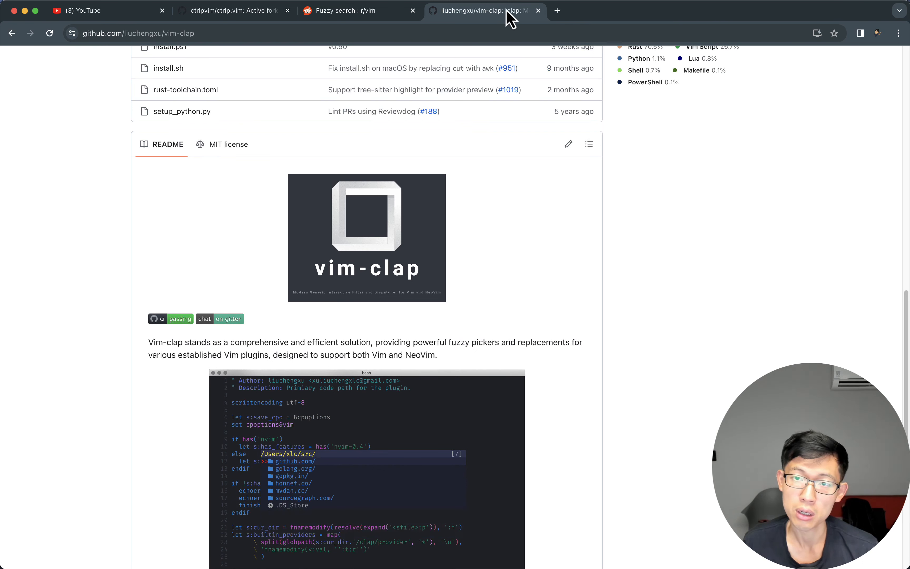
pyautogui.moveTo(482, 11)
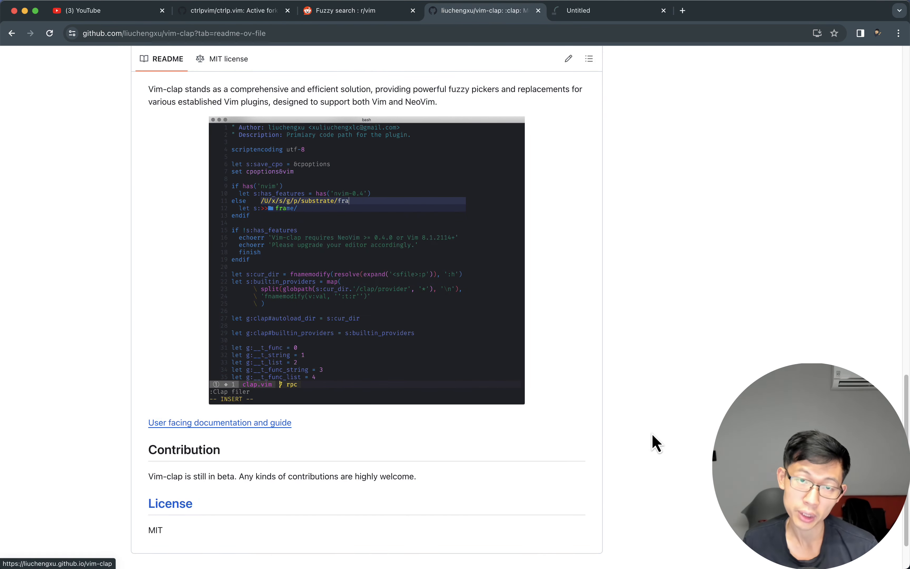
pyautogui.click(220, 422)
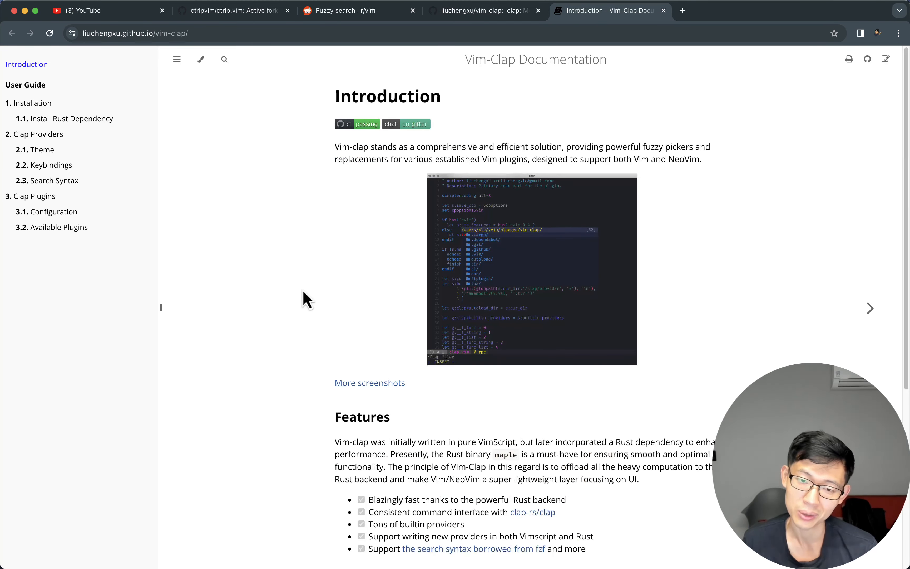
# Return to Neovim, run :Clap files and fuzzy-find user.rb to preview app/models/user.rb.
pyautogui.press('cmd+tab')
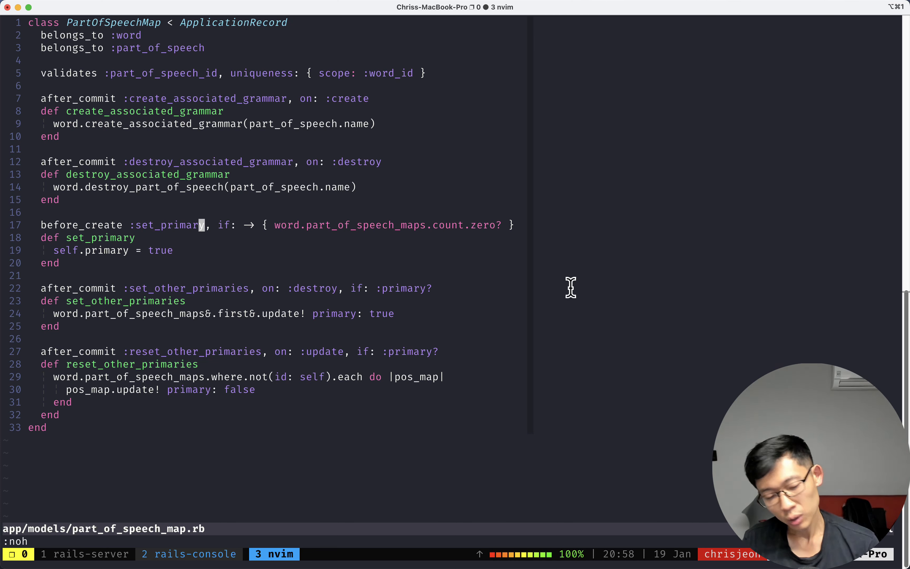
pyautogui.write('Clap')
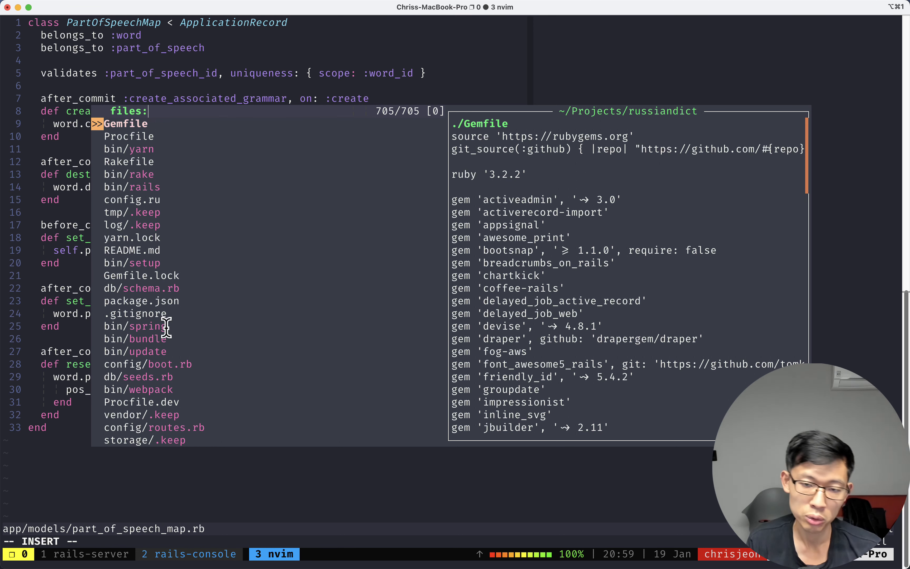
pyautogui.write('user')
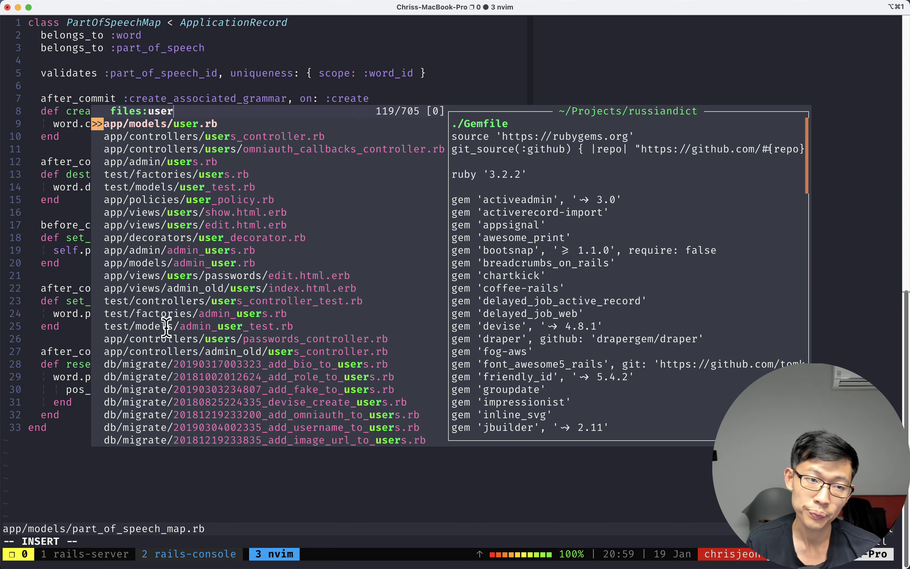
pyautogui.write('.rb')
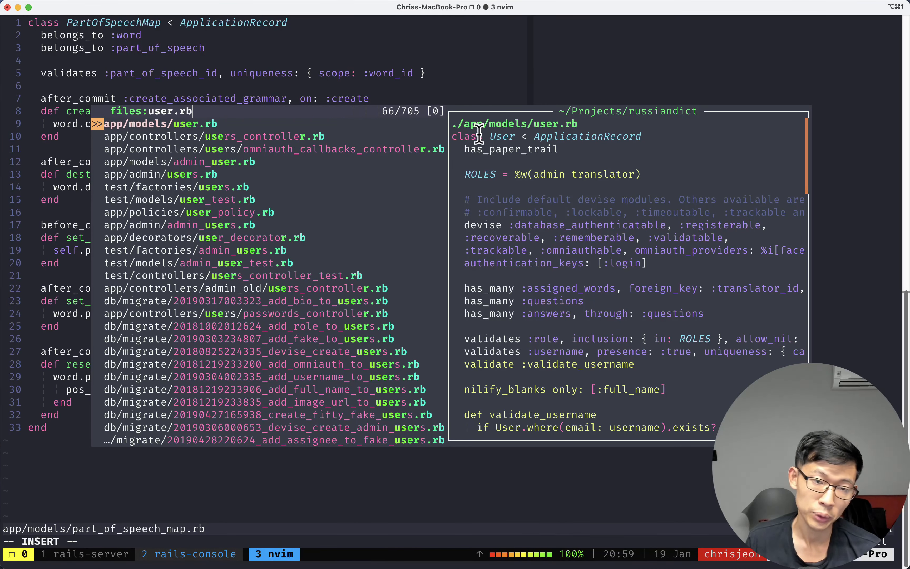
pyautogui.moveTo(232, 133)
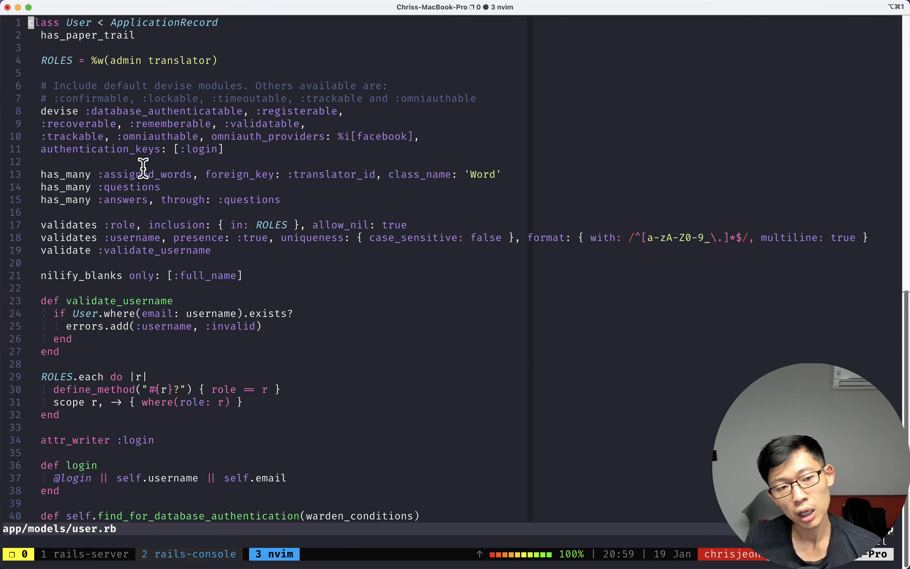
pyautogui.moveTo(243, 203)
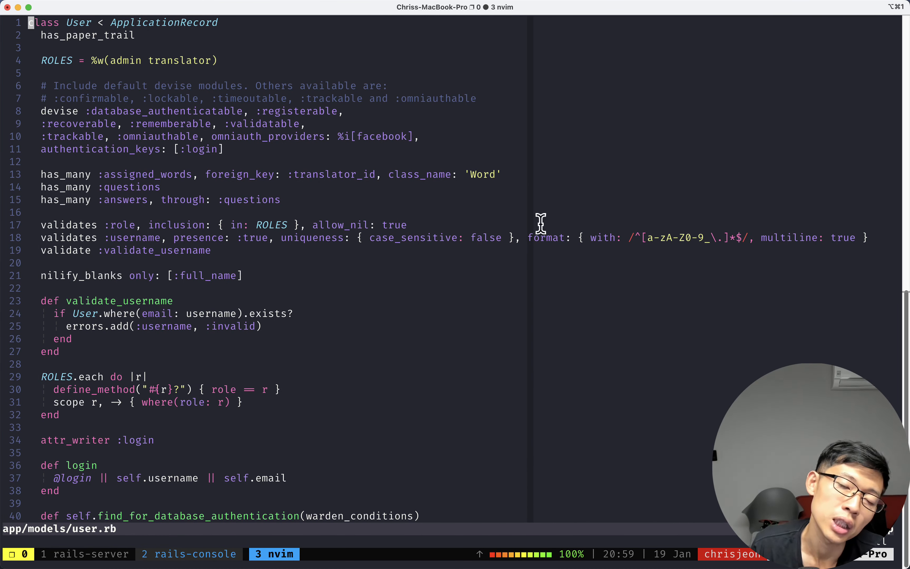
pyautogui.moveTo(753, 289)
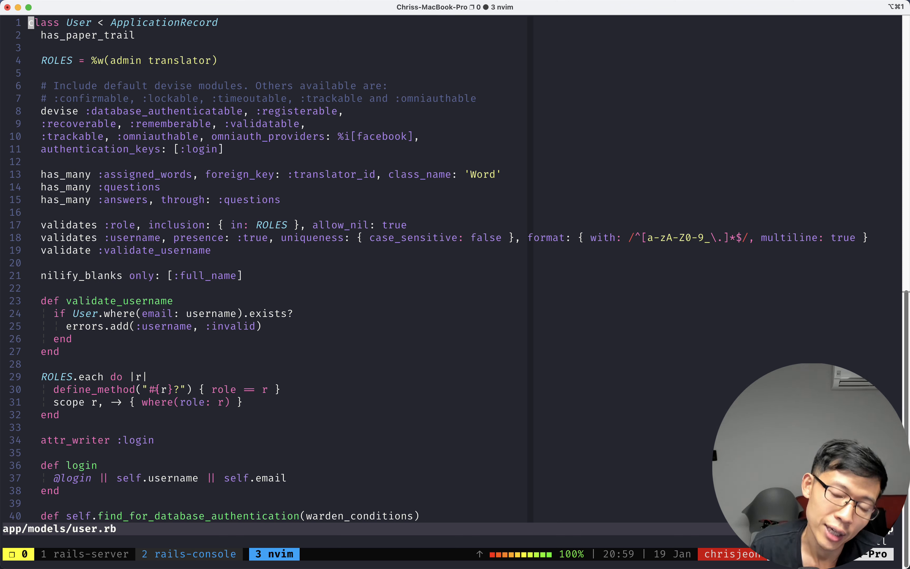
pyautogui.moveTo(591, 372)
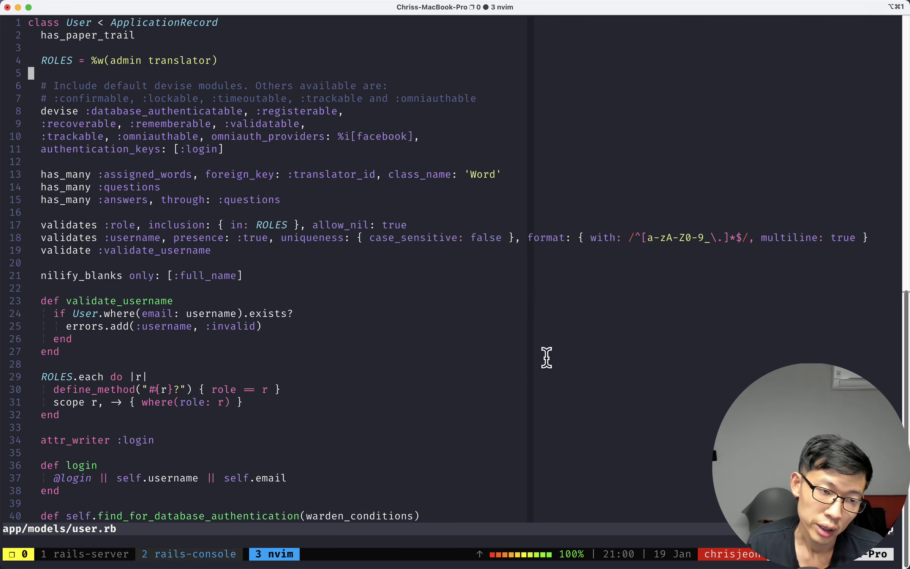
pyautogui.write(':tabedit')
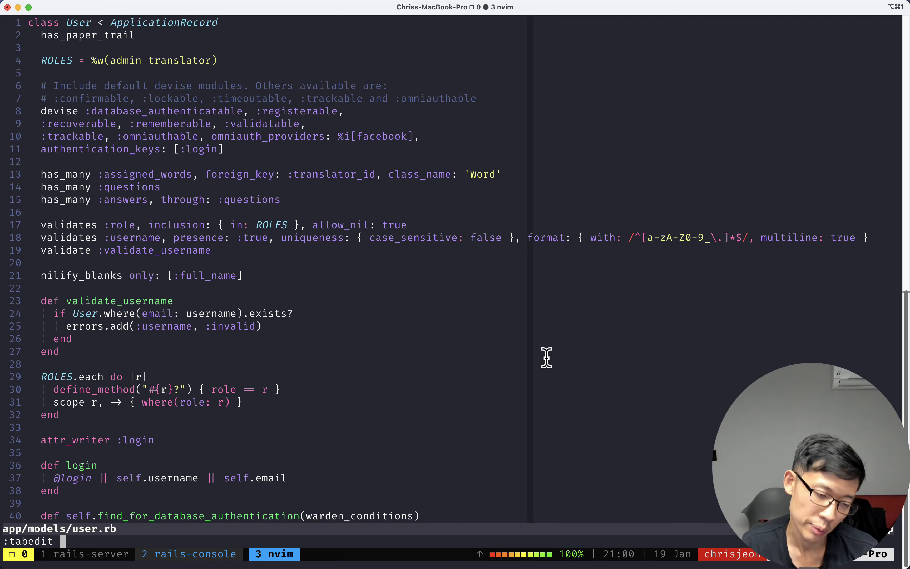
pyautogui.write('app/views/')
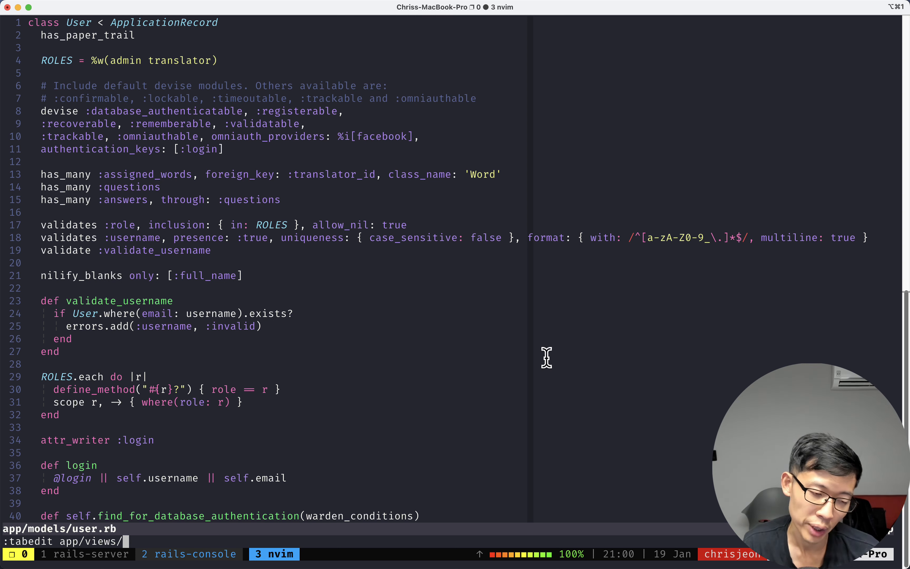
pyautogui.write('home/index.html.erb')
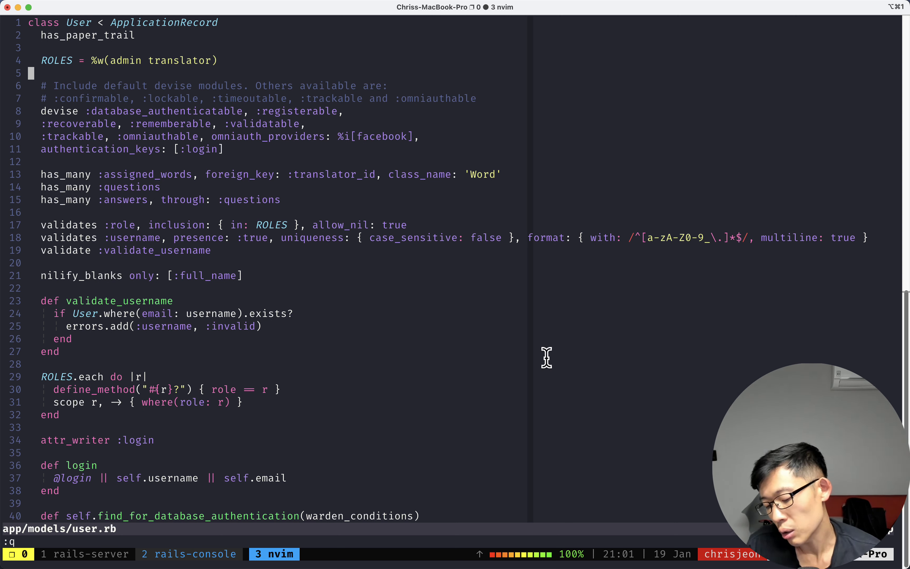
# Switch to Sublime Text and look over the user.rb model.
pyautogui.press('cmd+tab')
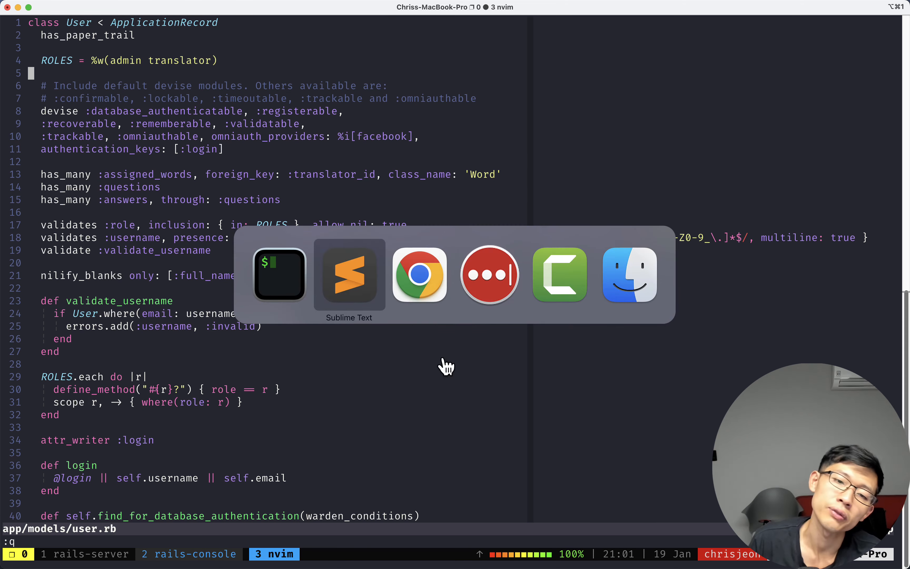
pyautogui.click(349, 274)
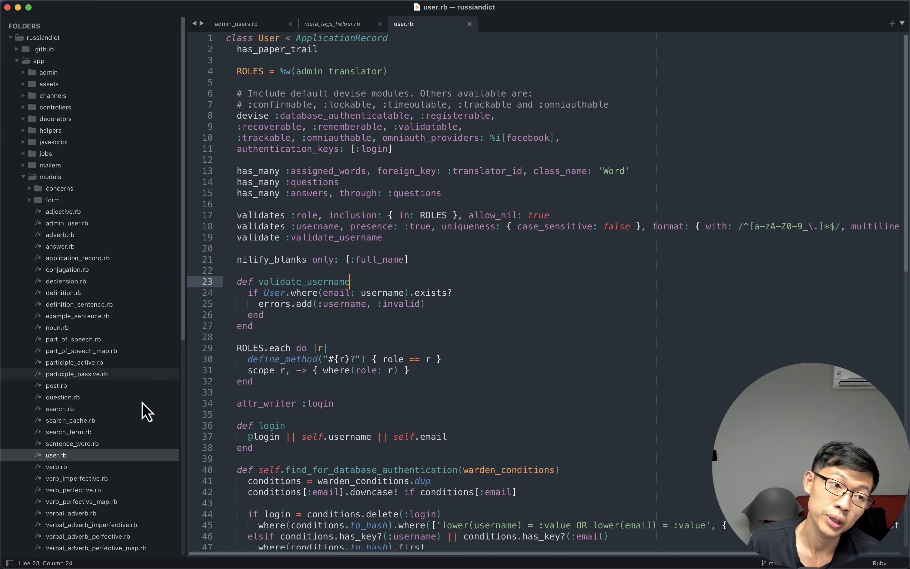
pyautogui.scroll(-3)
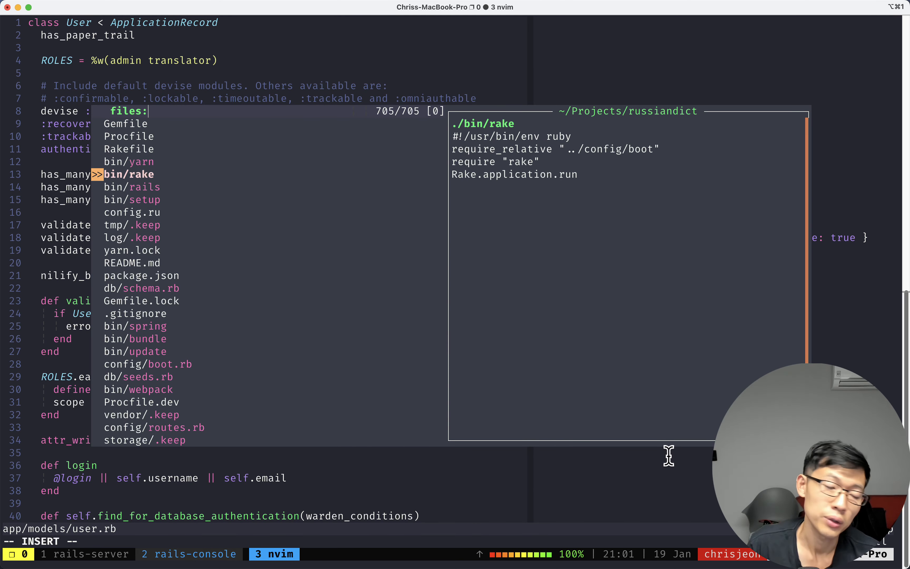
# Dismiss the Clap files picker without opening anything, leaving app/models/user.rb on screen.
pyautogui.press('Escape')
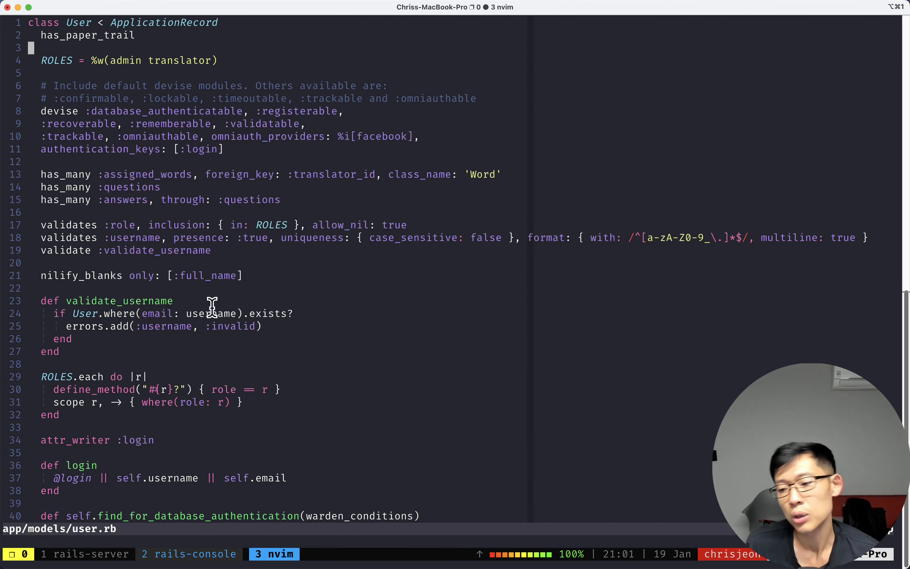
pyautogui.moveTo(775, 364)
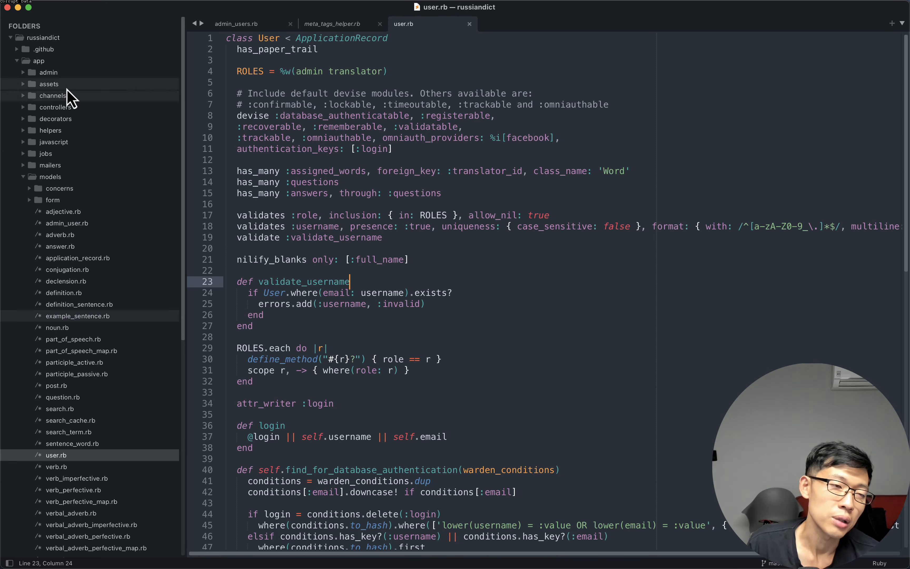
pyautogui.moveTo(42, 302)
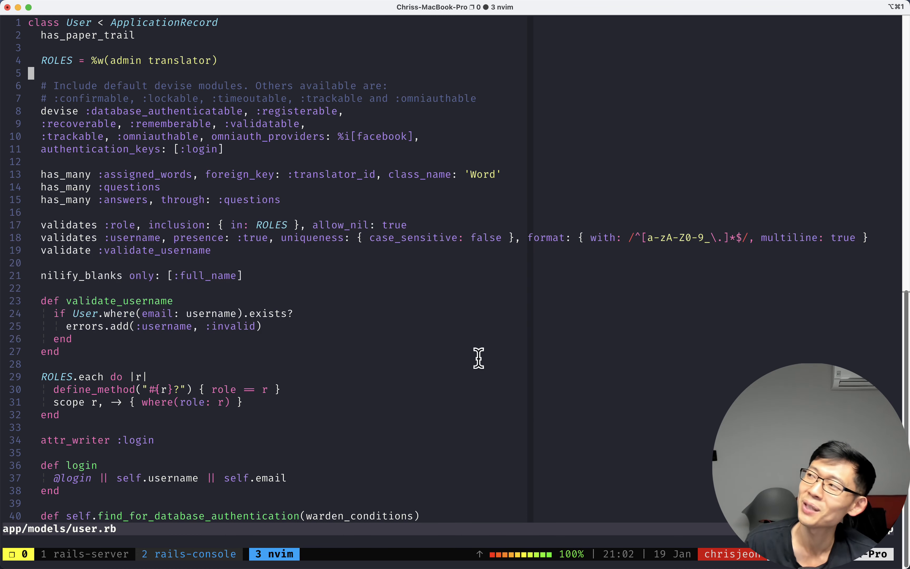
pyautogui.moveTo(189, 209)
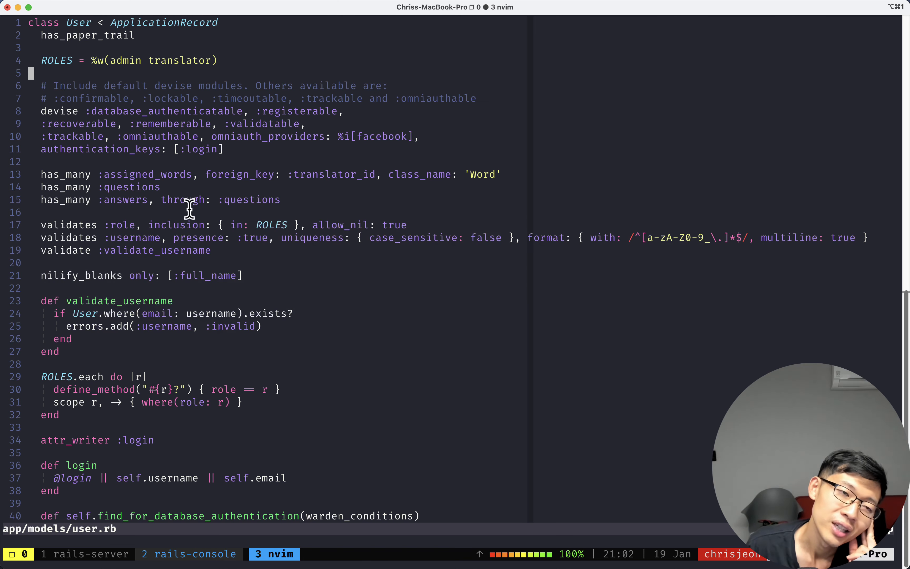
pyautogui.moveTo(330, 225)
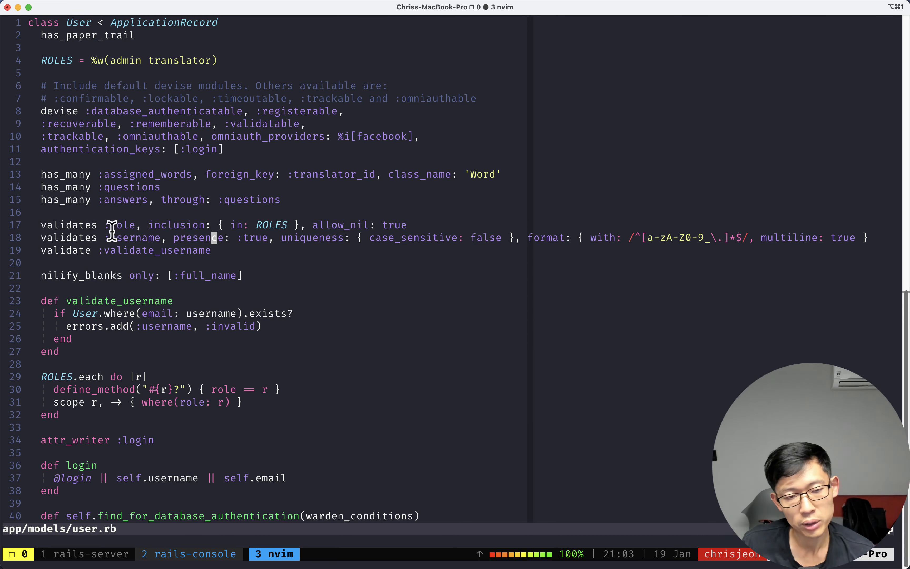
pyautogui.moveTo(368, 342)
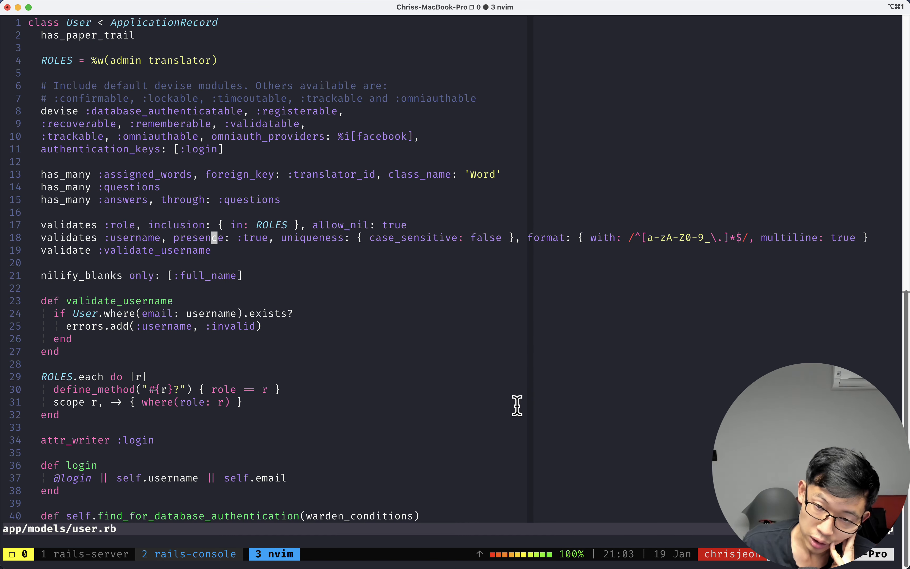
pyautogui.moveTo(161, 339)
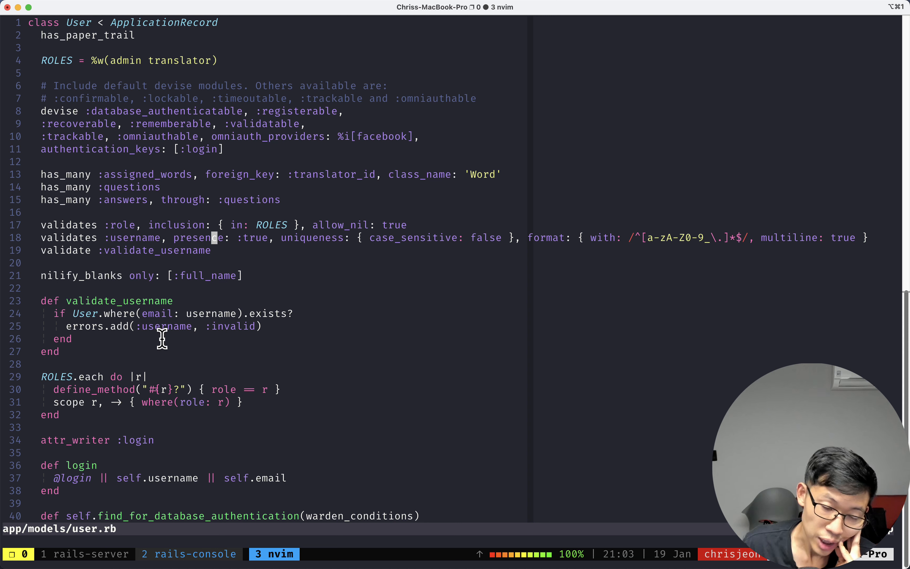